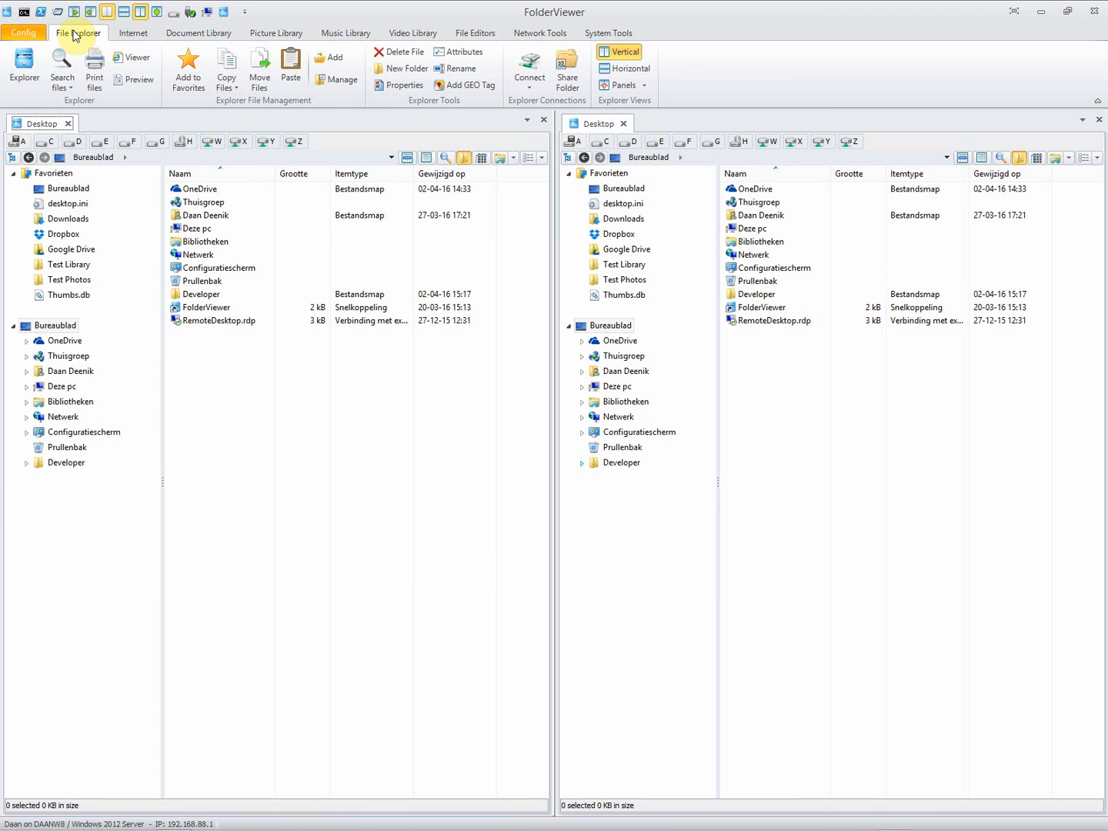
- Switch to the Internet ribbon to reach the browsing and search tools
left_click(132, 32)
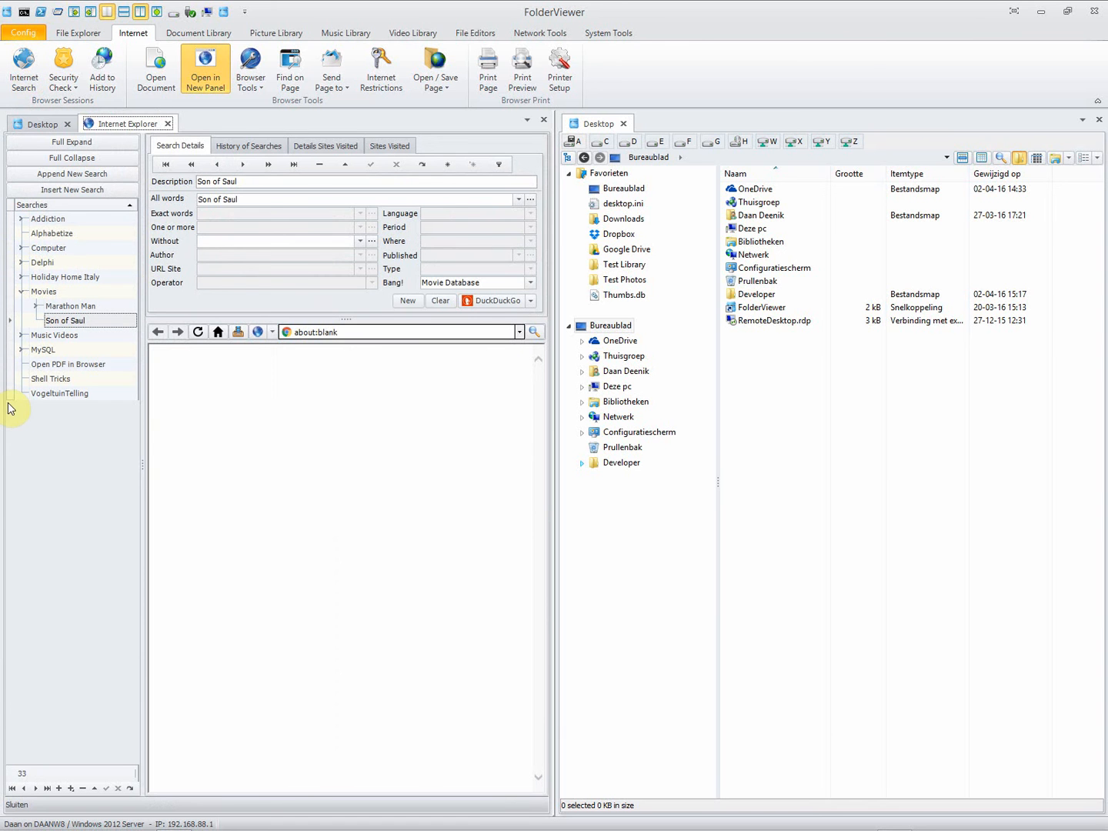
mouse_move(24, 433)
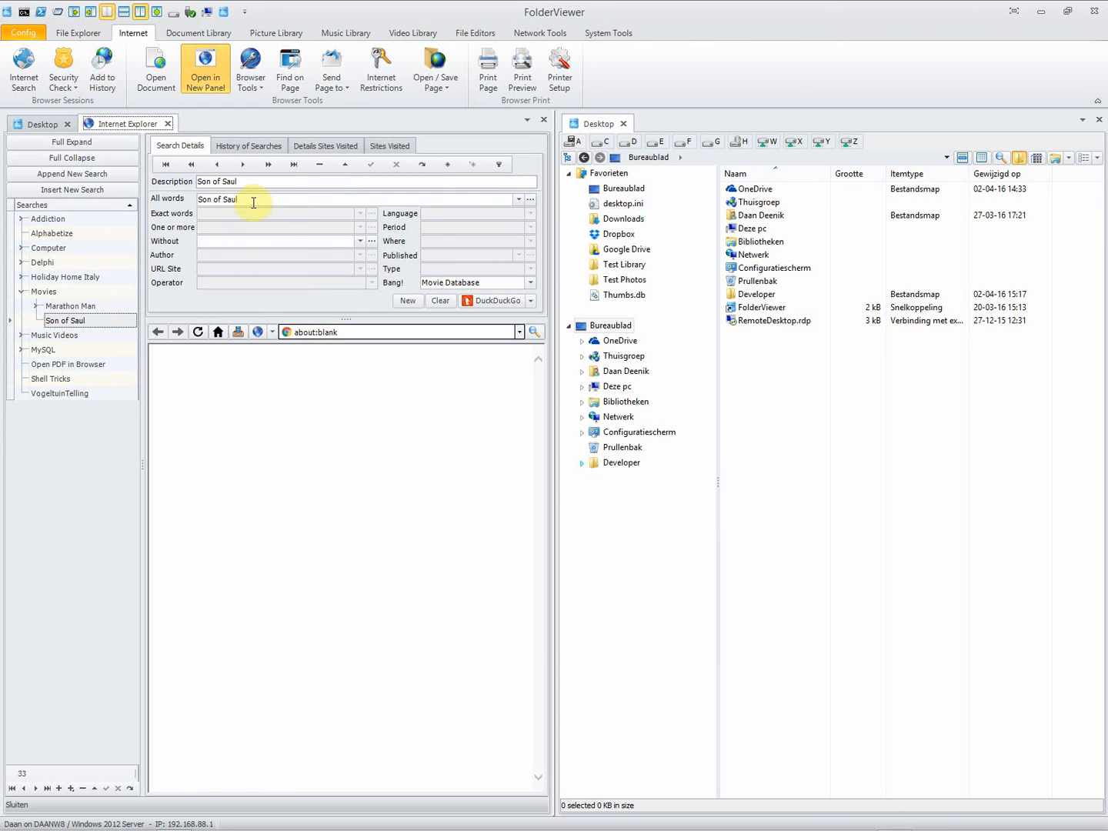
mouse_move(479, 317)
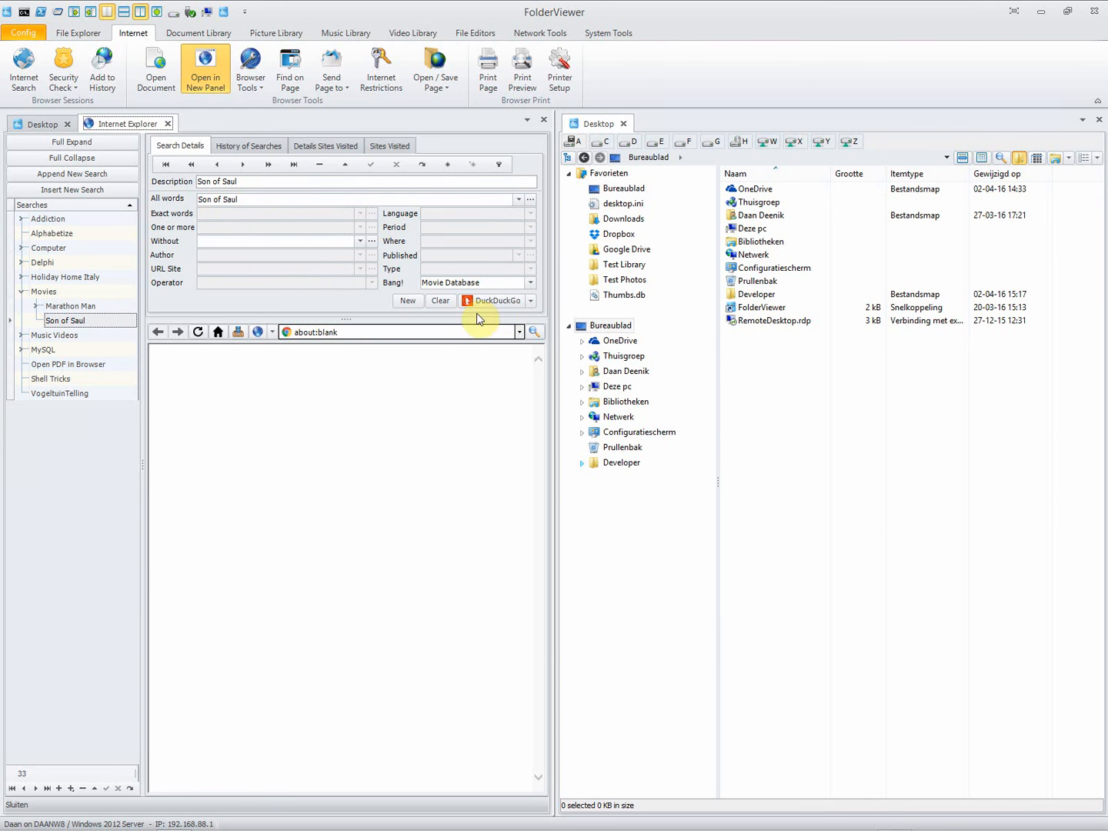
left_click(529, 300)
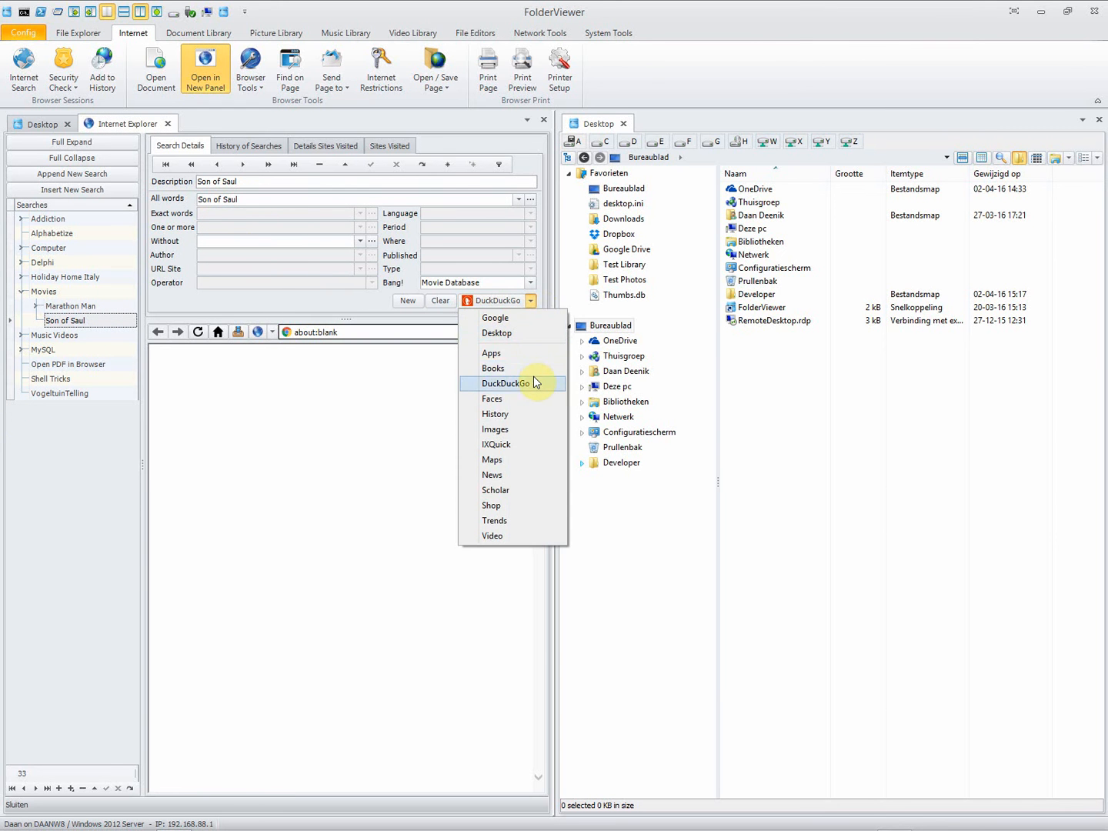
left_click(501, 384)
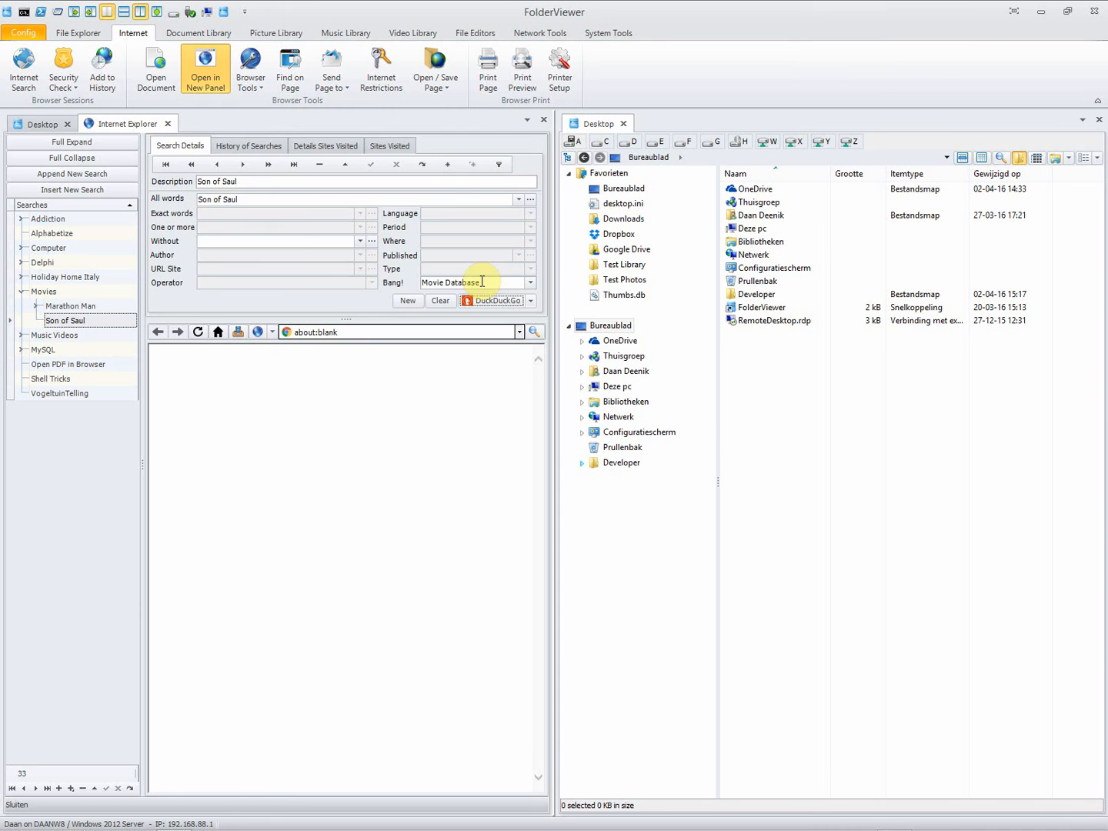
mouse_move(407, 431)
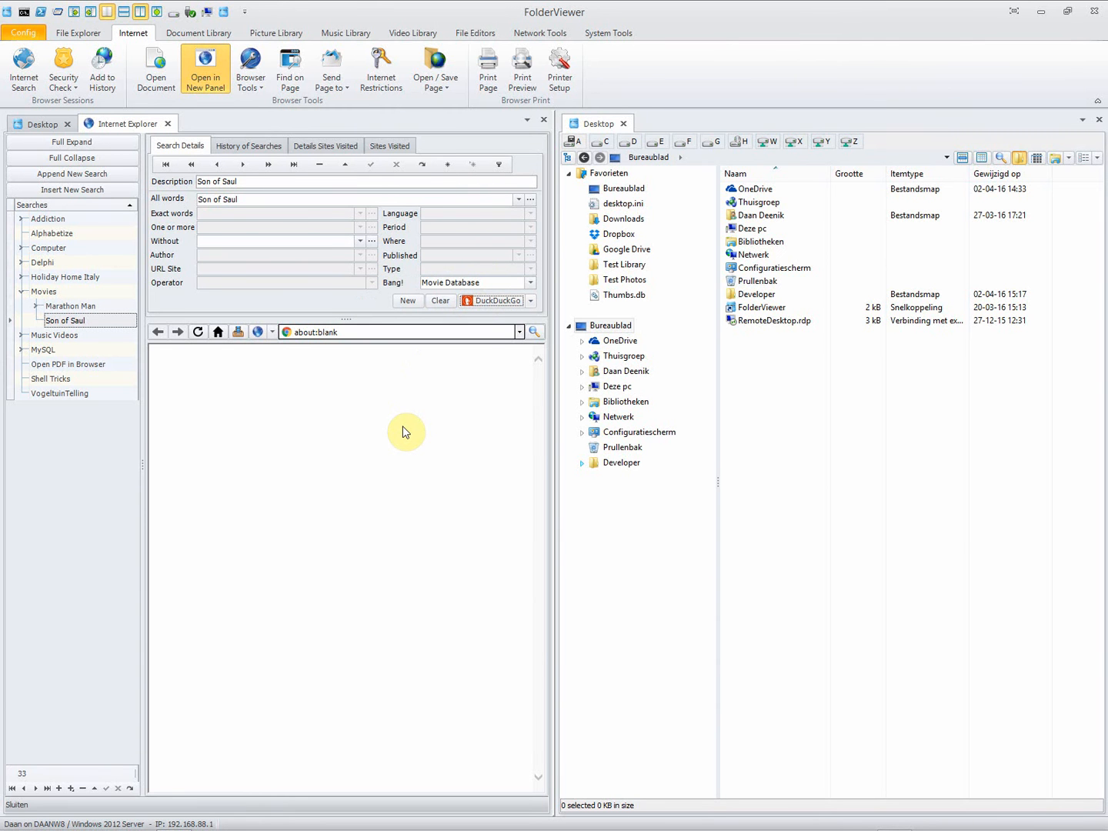
mouse_move(496, 300)
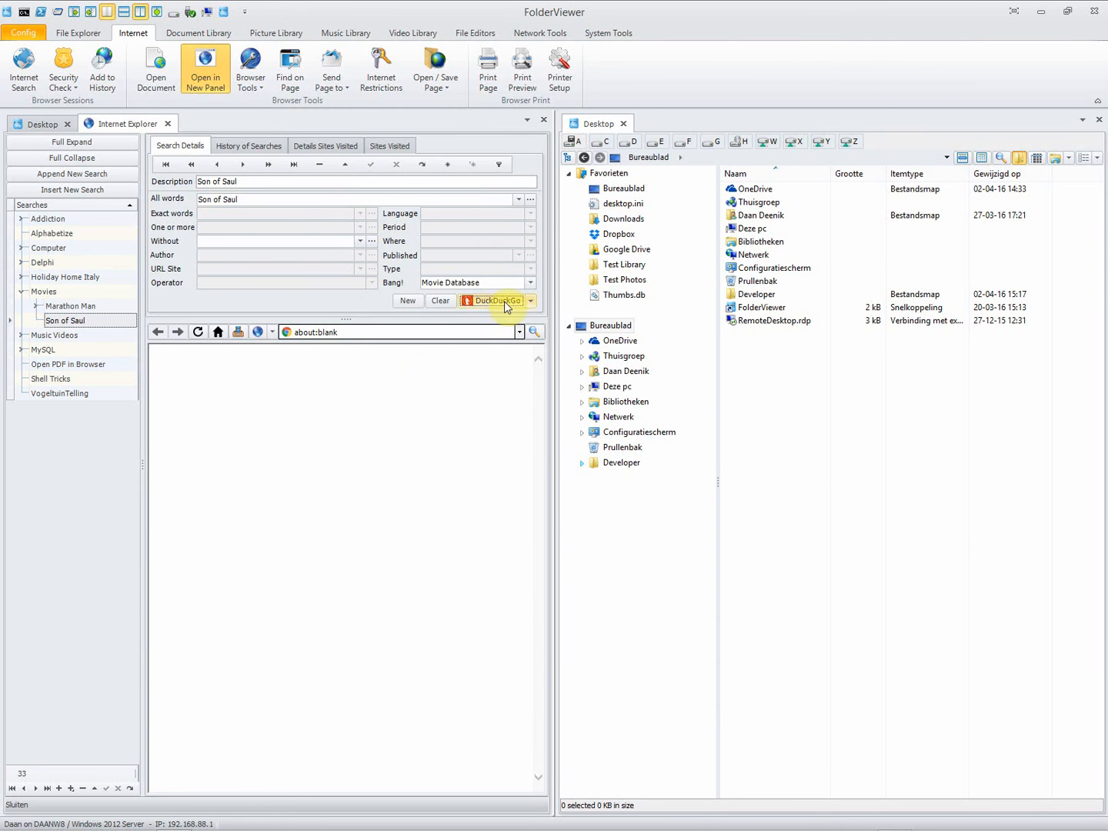
mouse_move(388, 317)
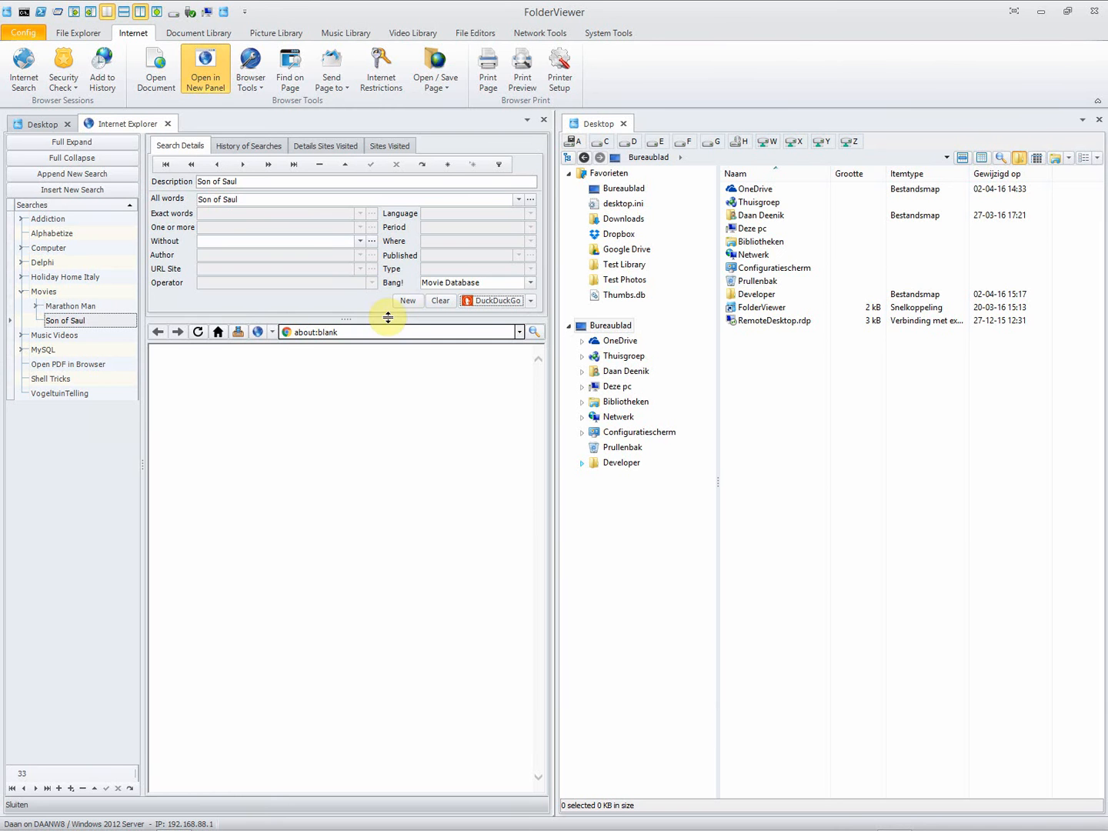
mouse_move(399, 357)
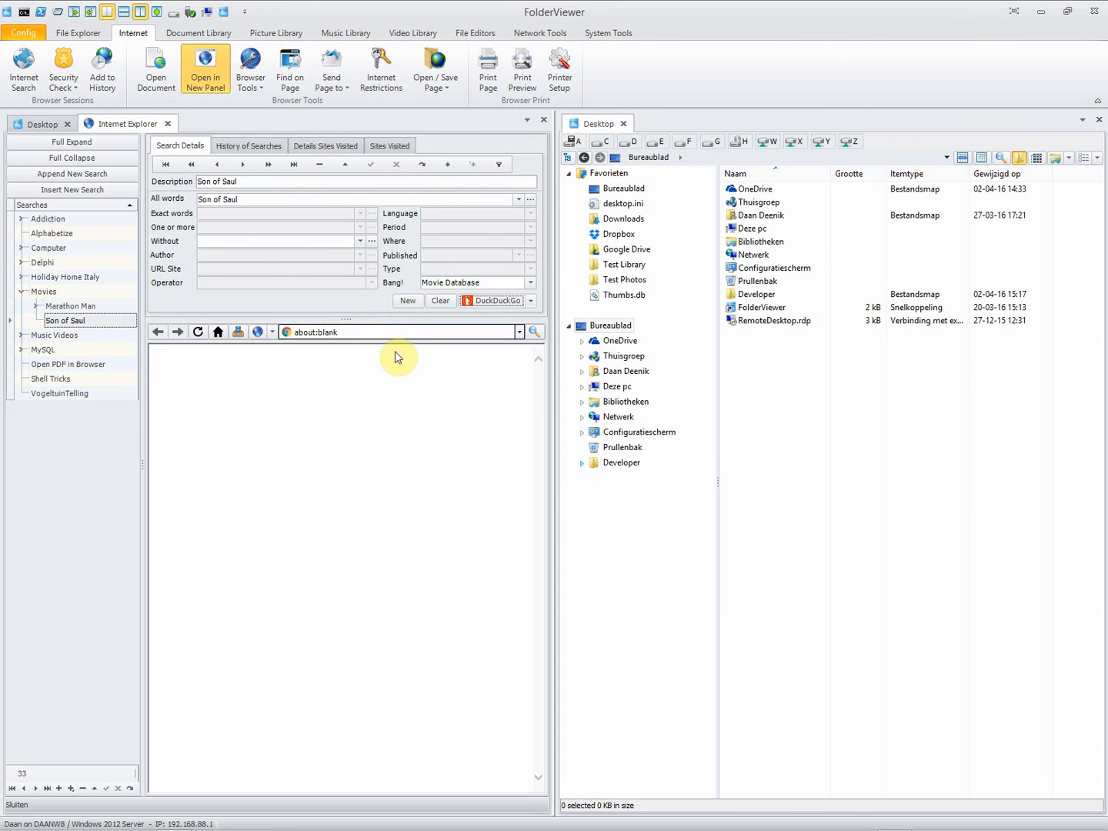
- Run the Son of Saul search and load the Saul fia (2015) IMDb result in the second panel
left_click(65, 320)
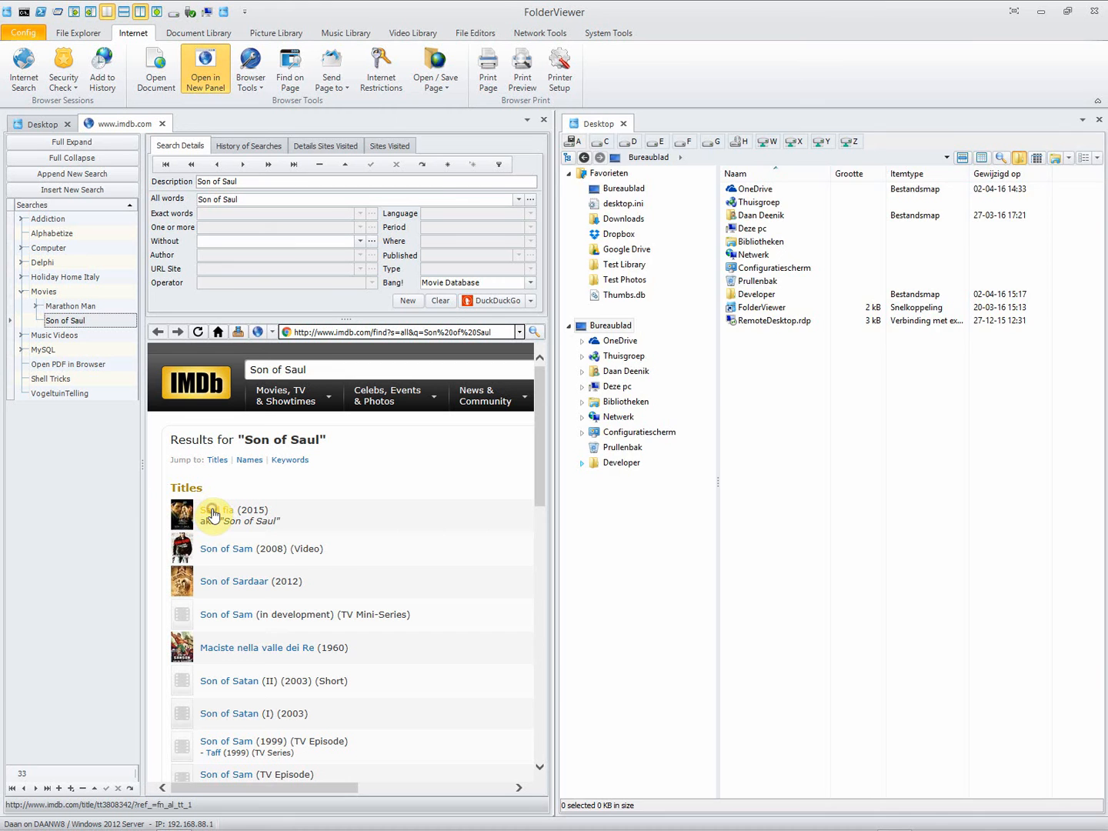
left_click(219, 510)
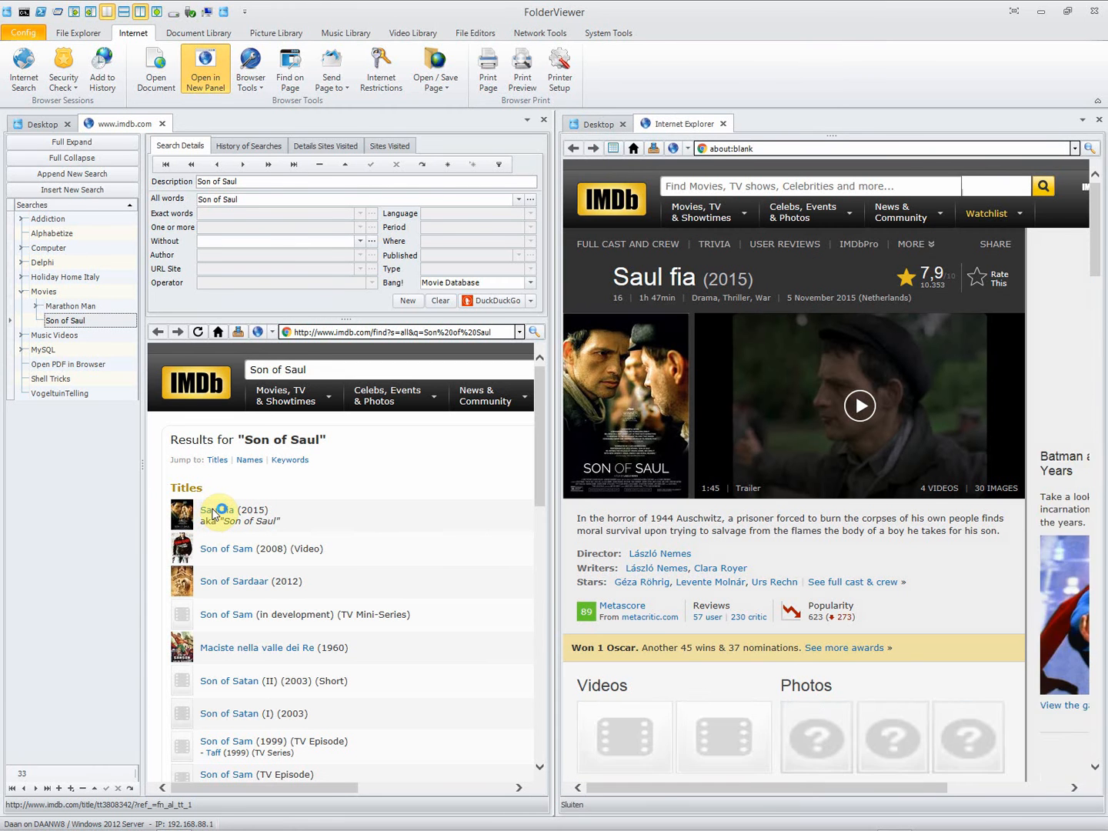
left_click(219, 510)
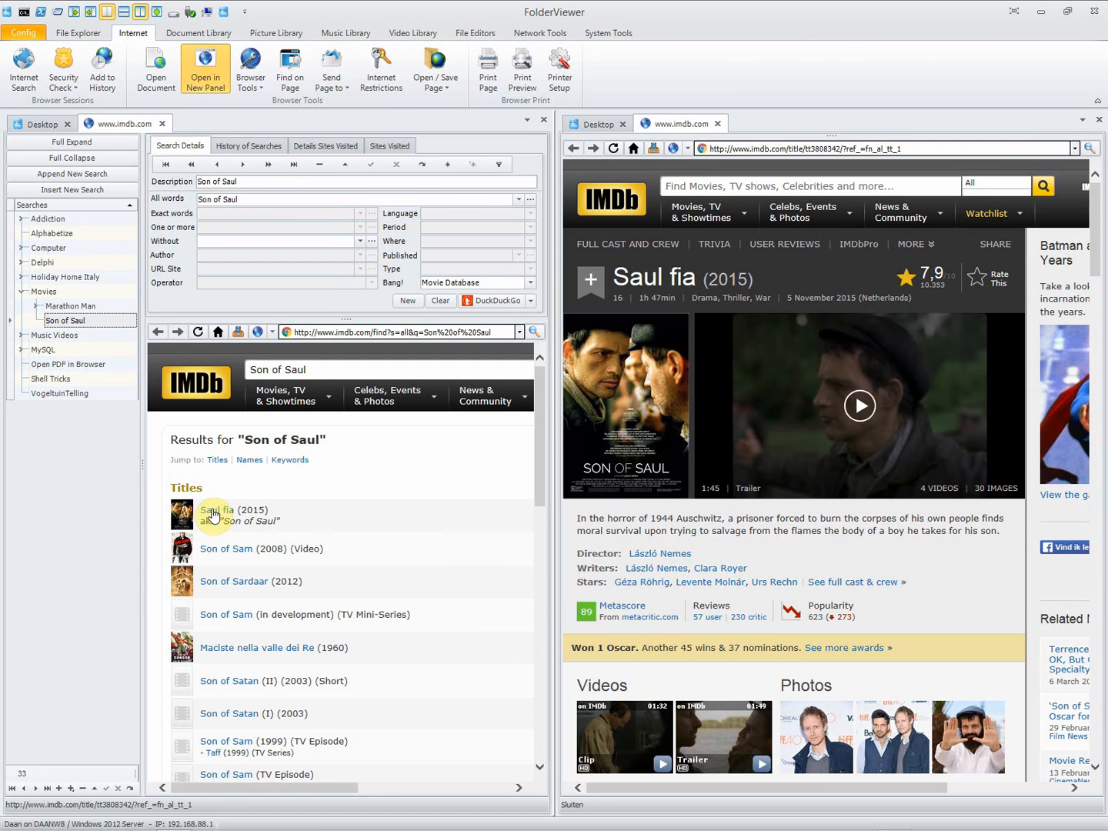
mouse_move(440, 553)
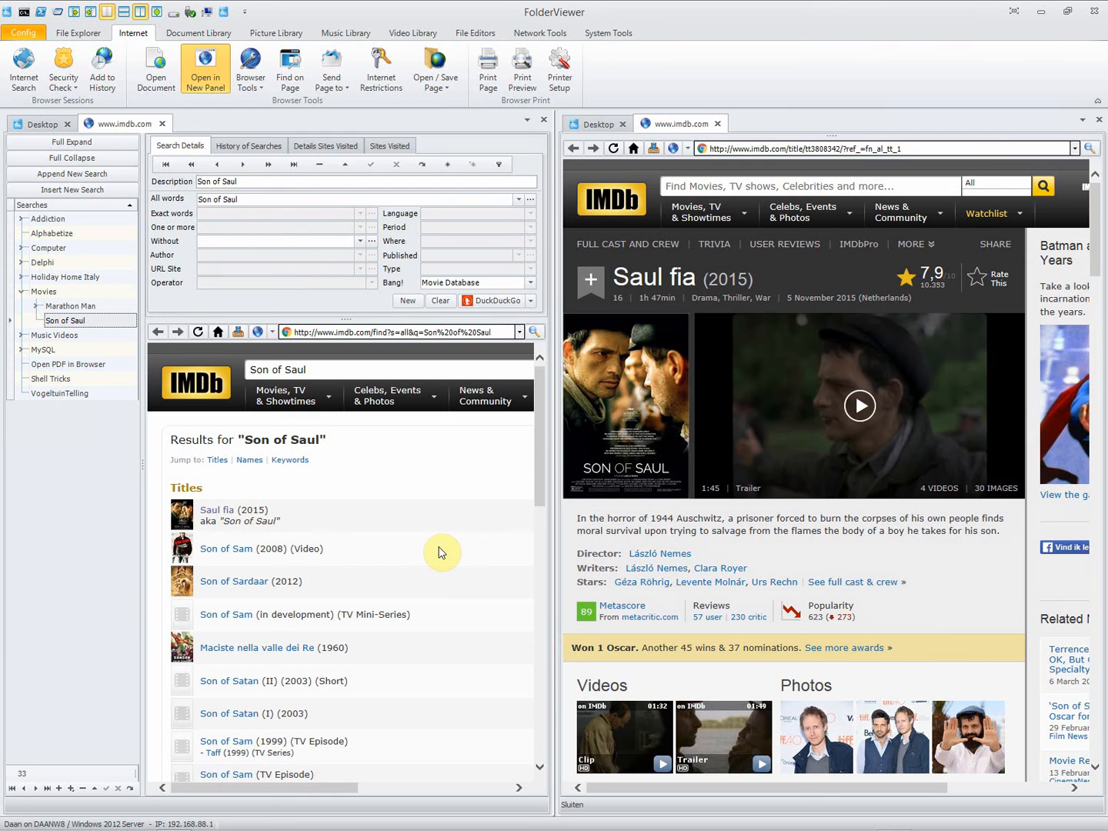
mouse_move(485, 511)
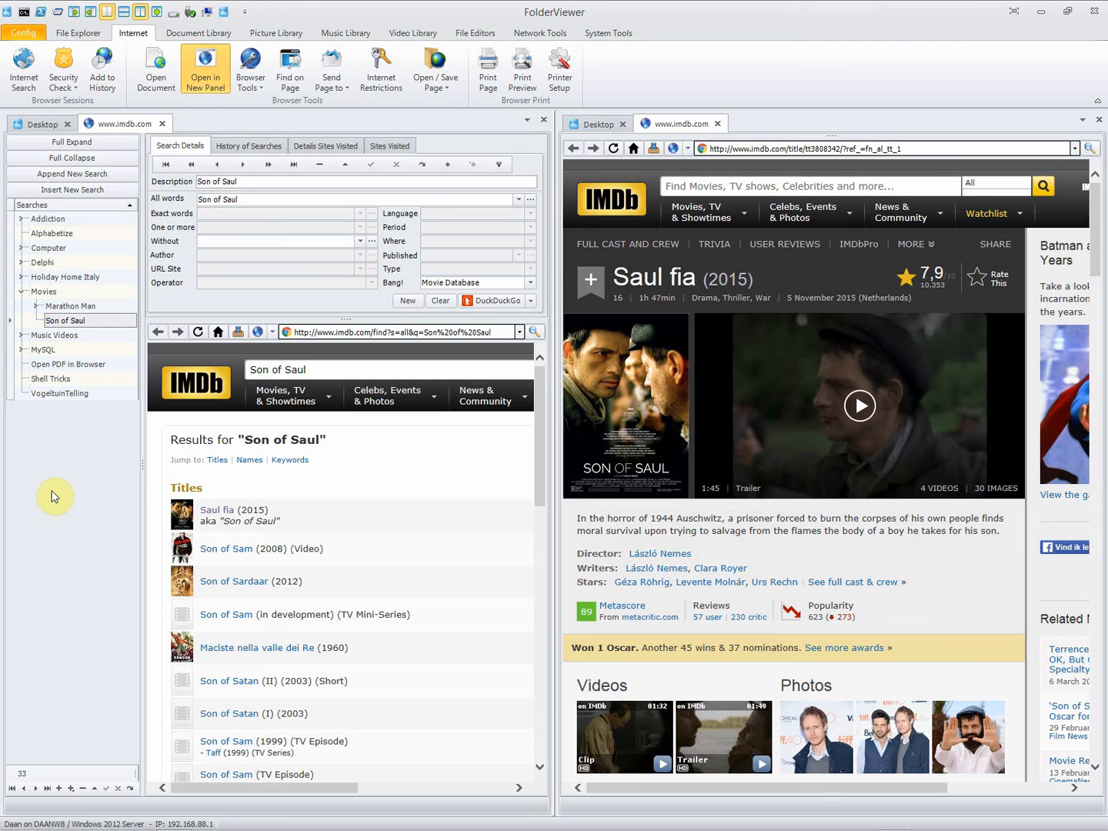
mouse_move(19, 357)
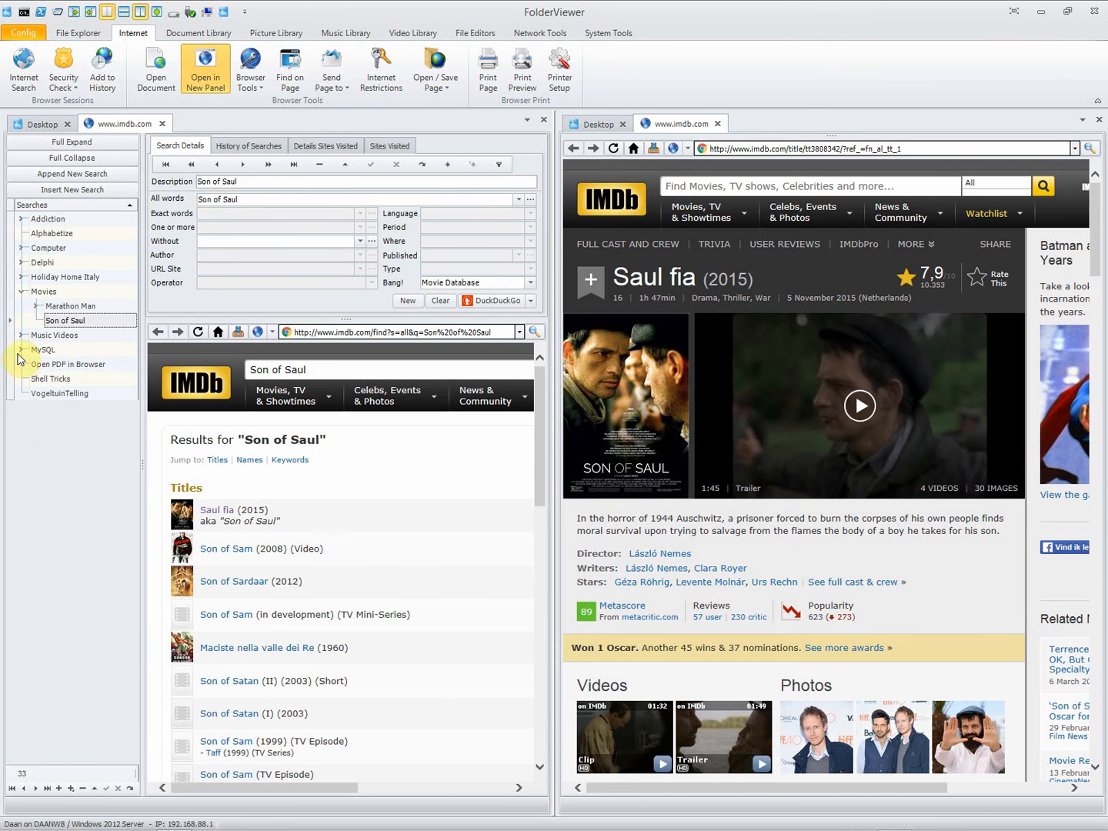
- Expand MySQL and run the saved SQL Statements search for 'SQL Statements W3Schools' on Google
left_click(18, 349)
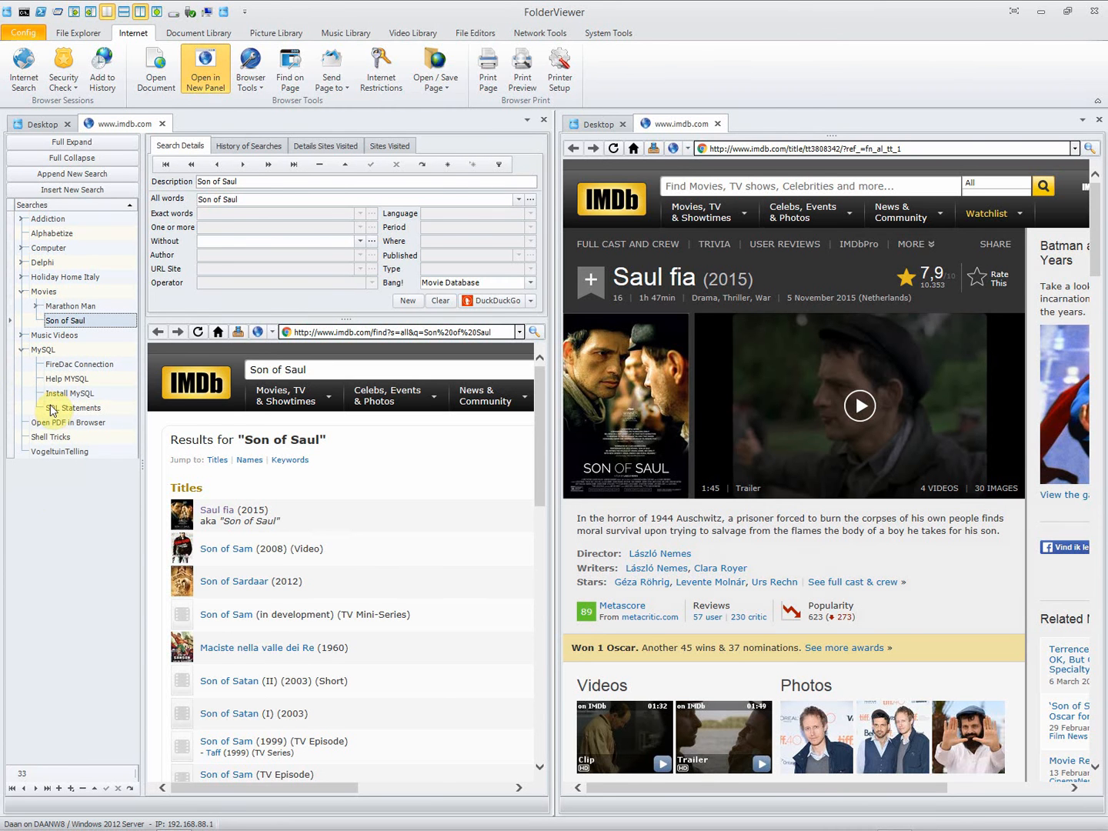
left_click(74, 407)
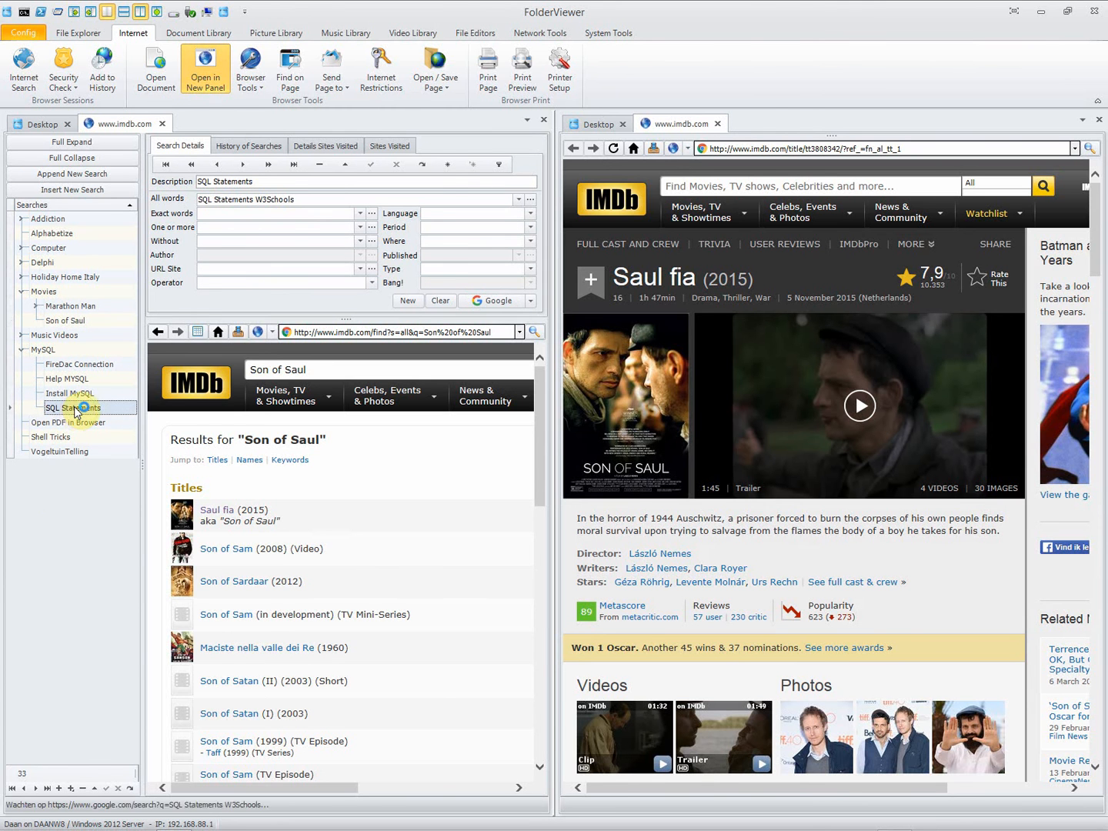
left_click(74, 408)
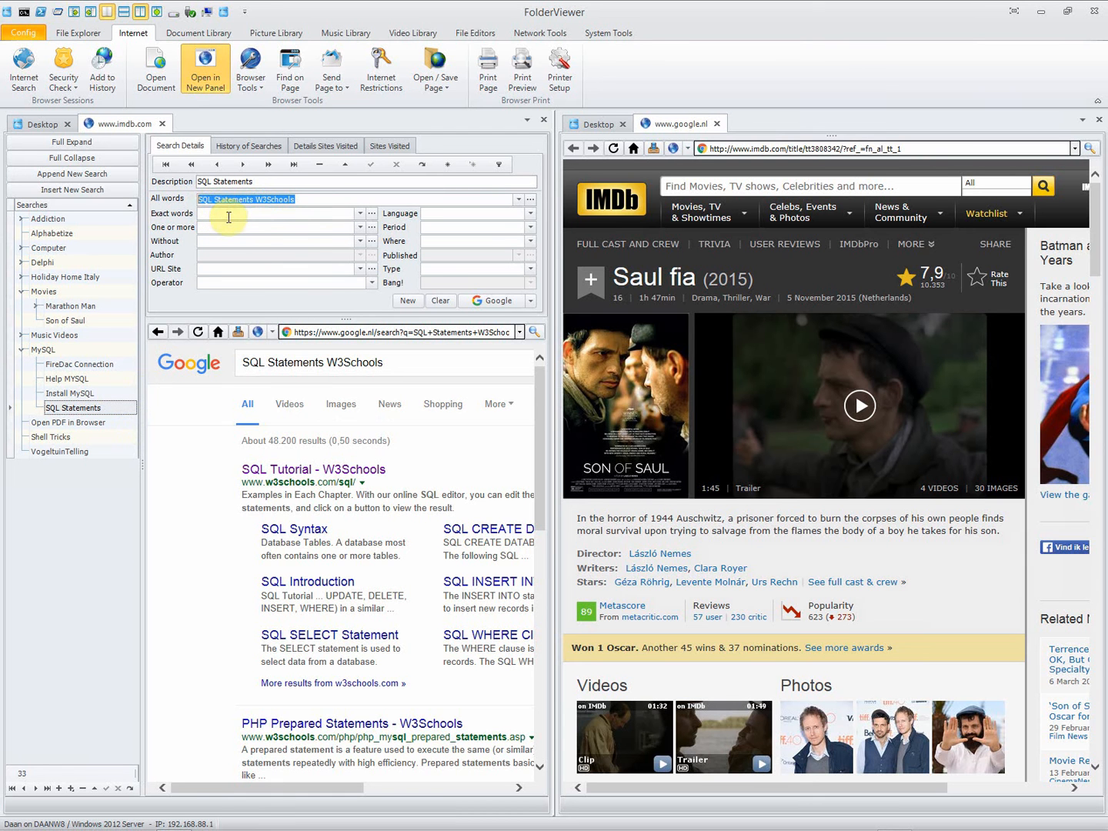
mouse_move(262, 289)
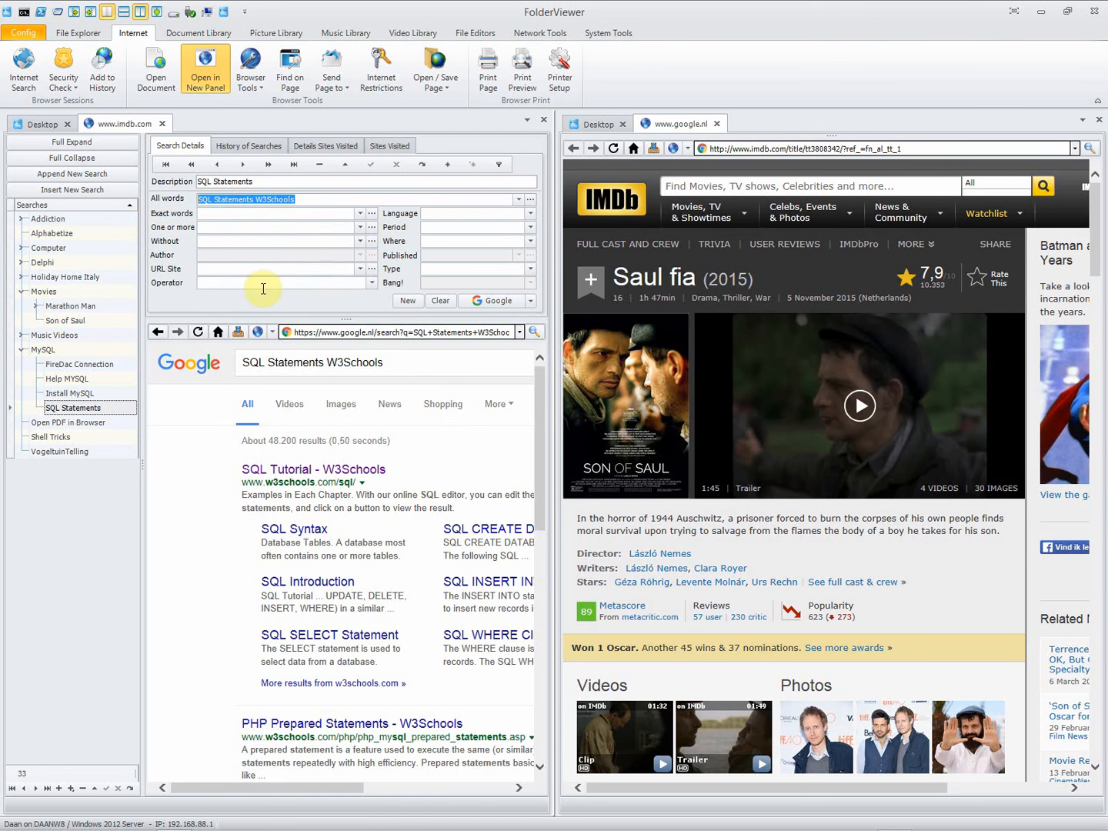
mouse_move(198, 472)
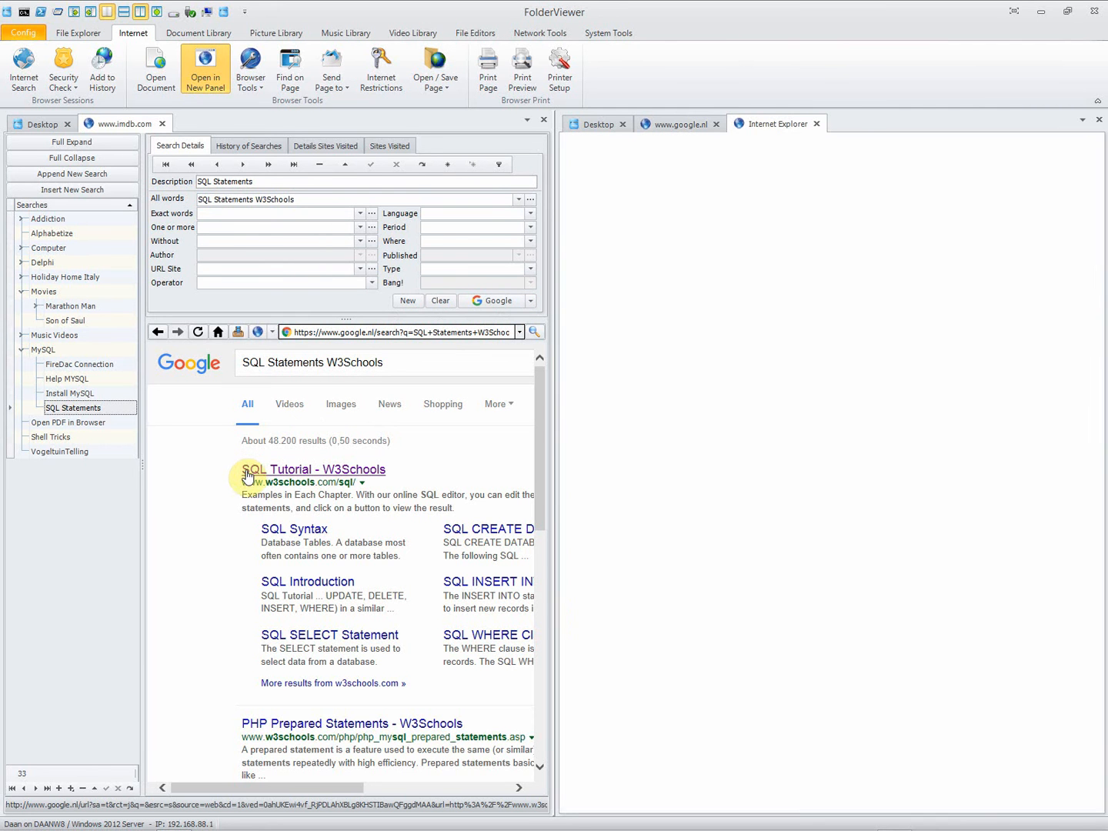
- Load the SQL Tutorial - W3Schools result in the second panel and select the description text
left_click(317, 469)
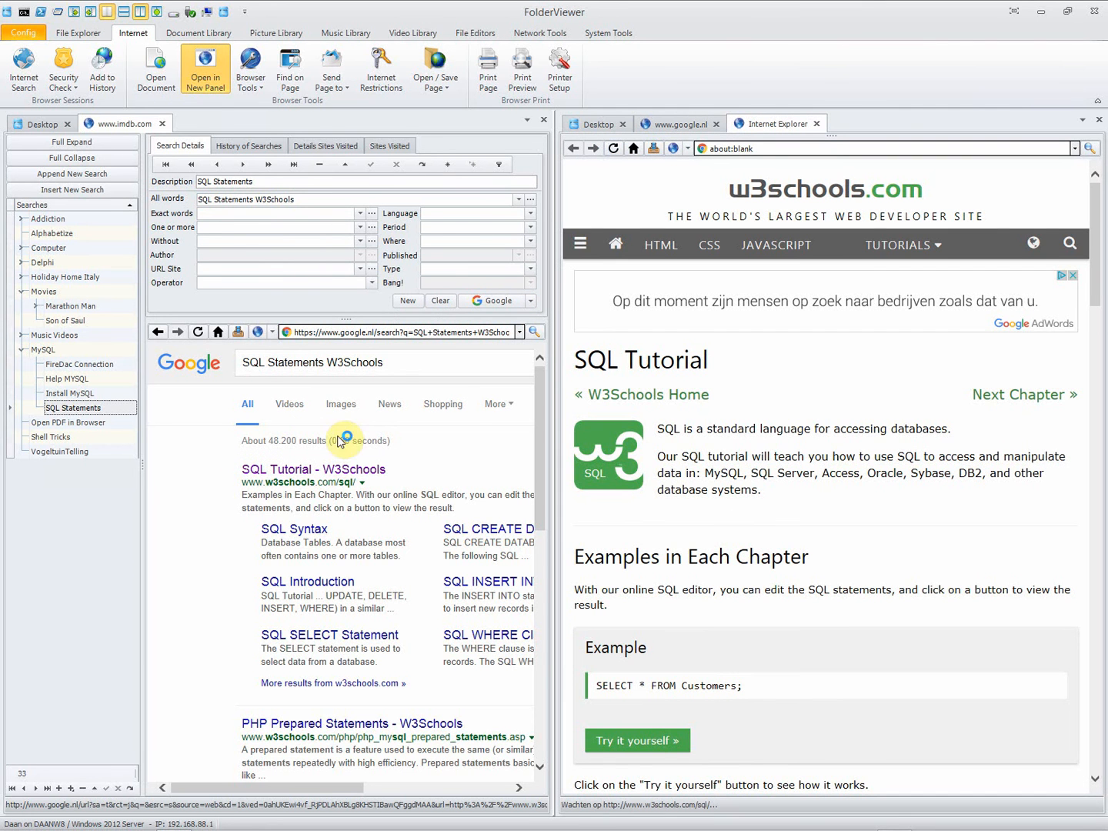
mouse_move(299, 454)
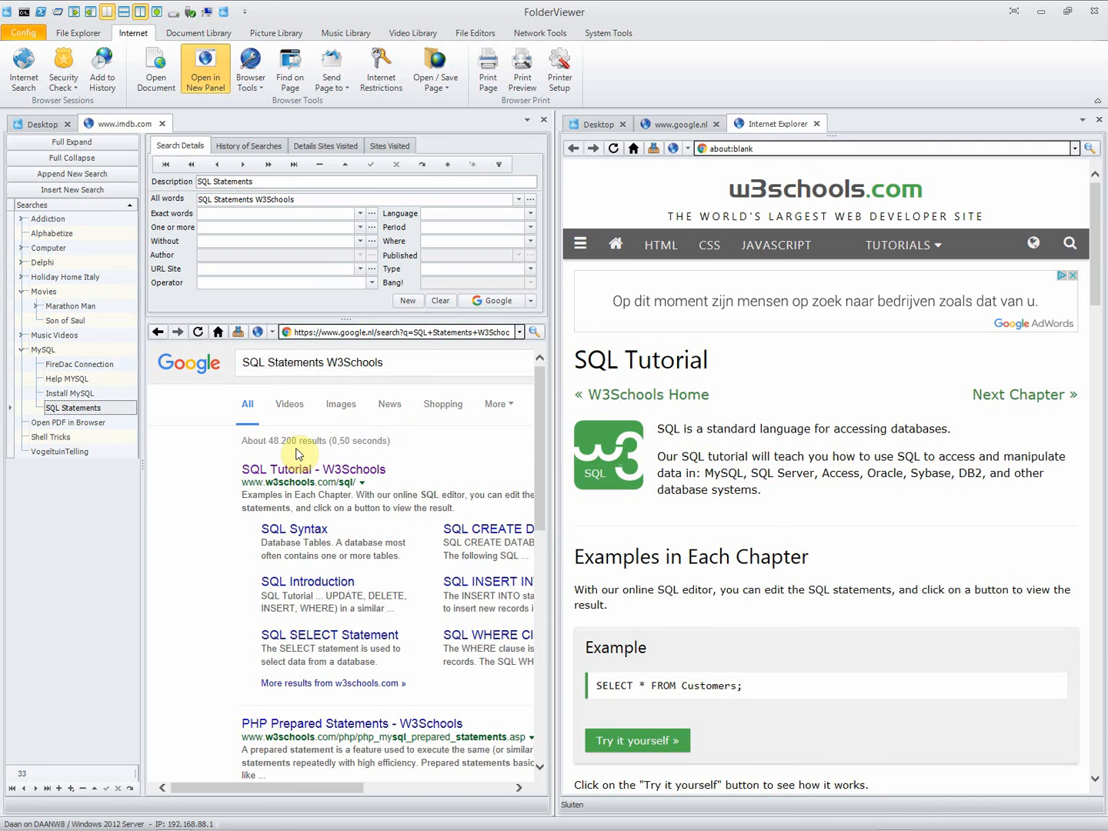
mouse_move(173, 514)
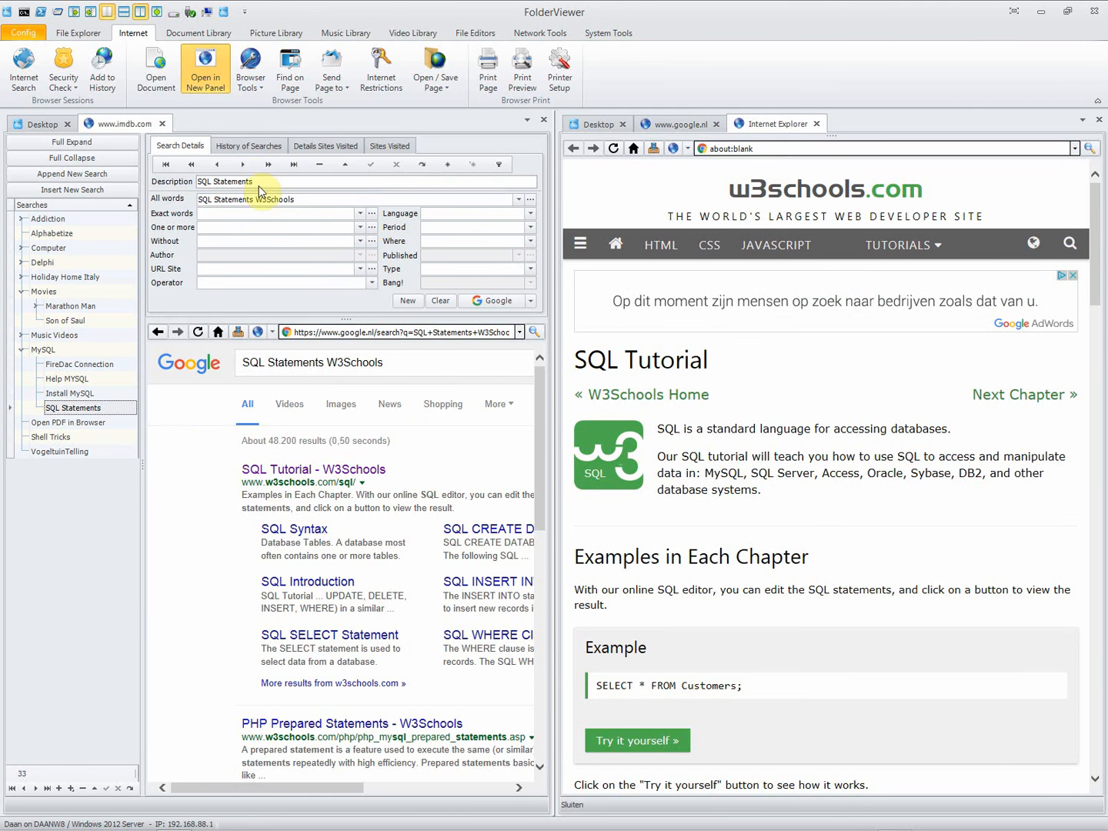
triple_click(225, 181)
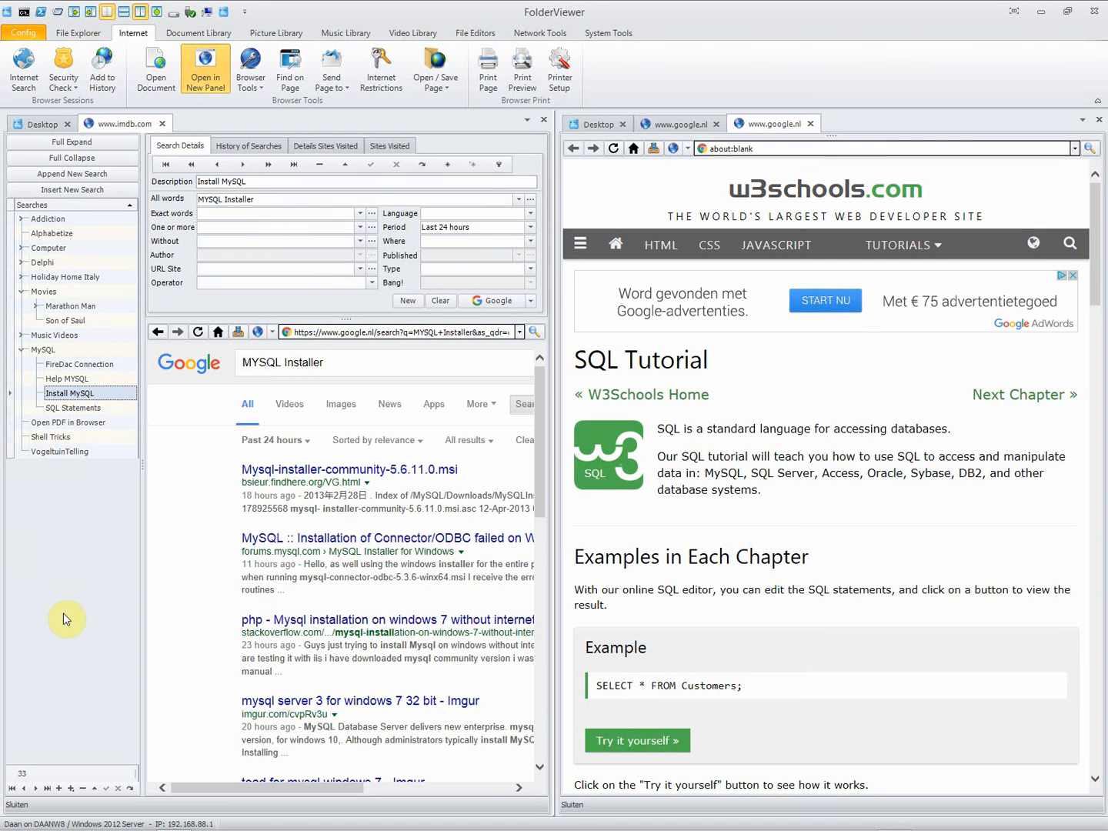
mouse_move(530, 319)
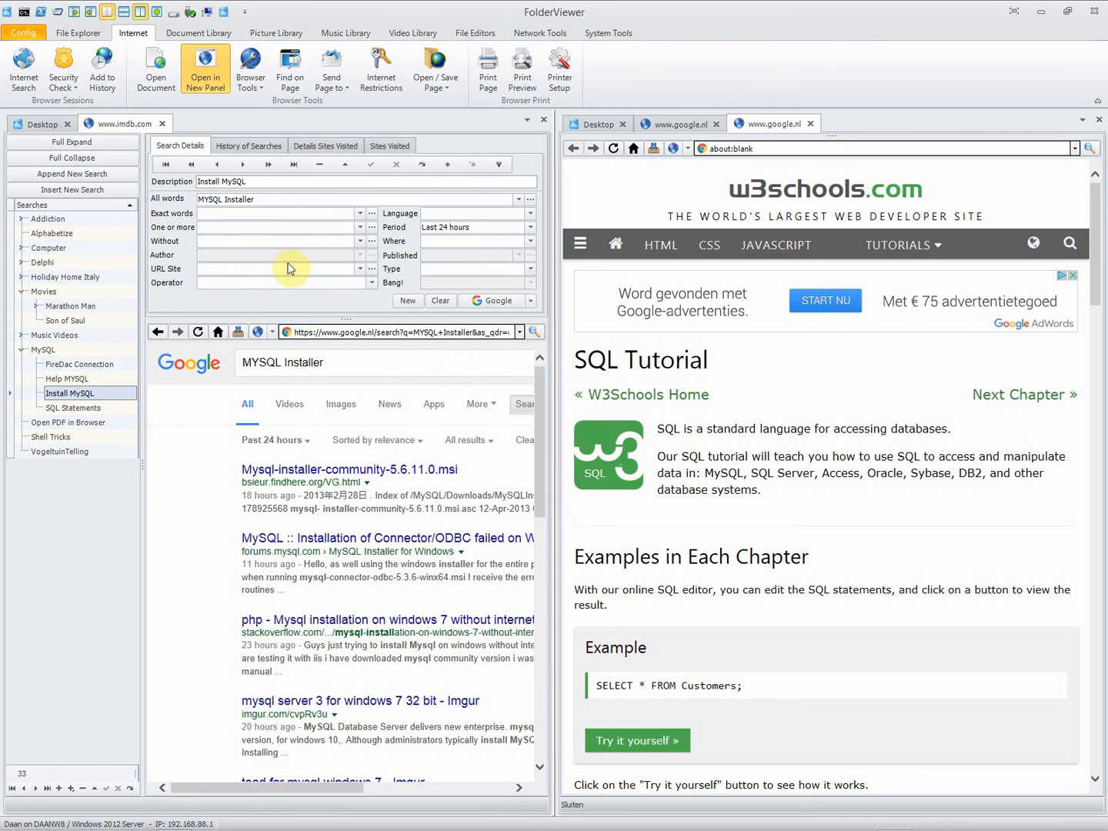
mouse_move(523, 224)
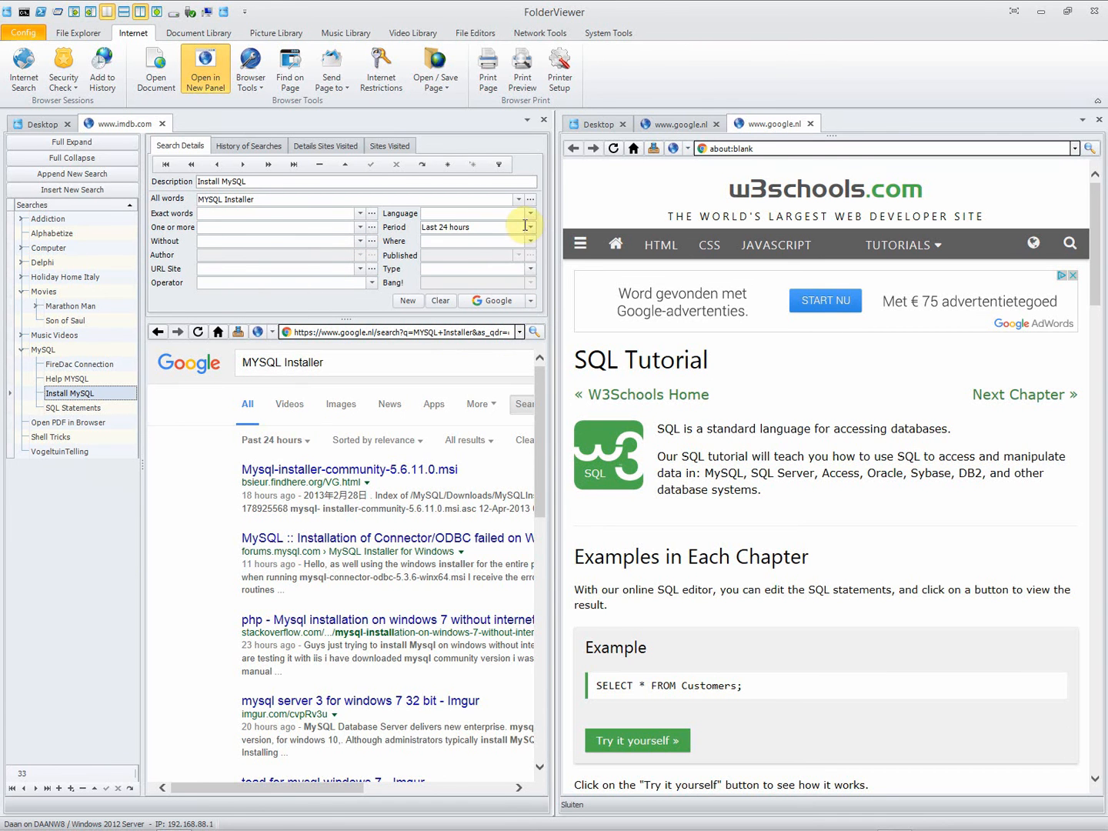
mouse_move(502, 228)
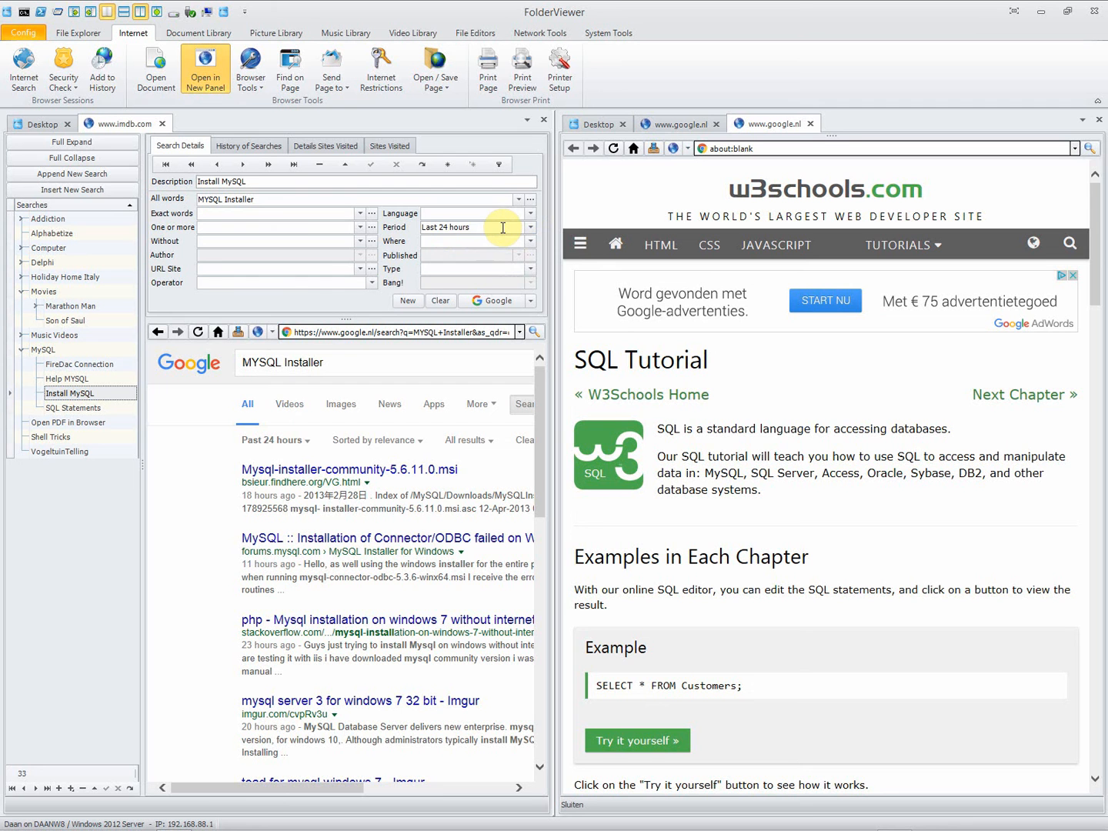
triple_click(452, 228)
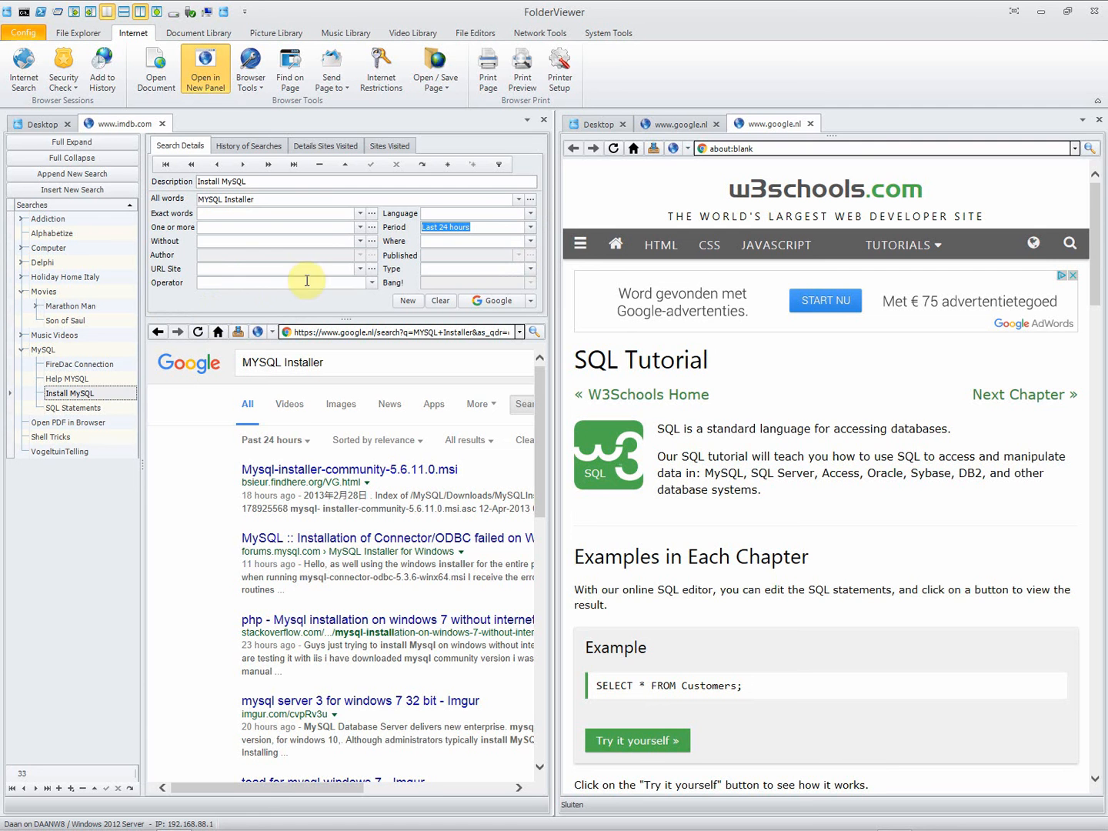
left_click(530, 268)
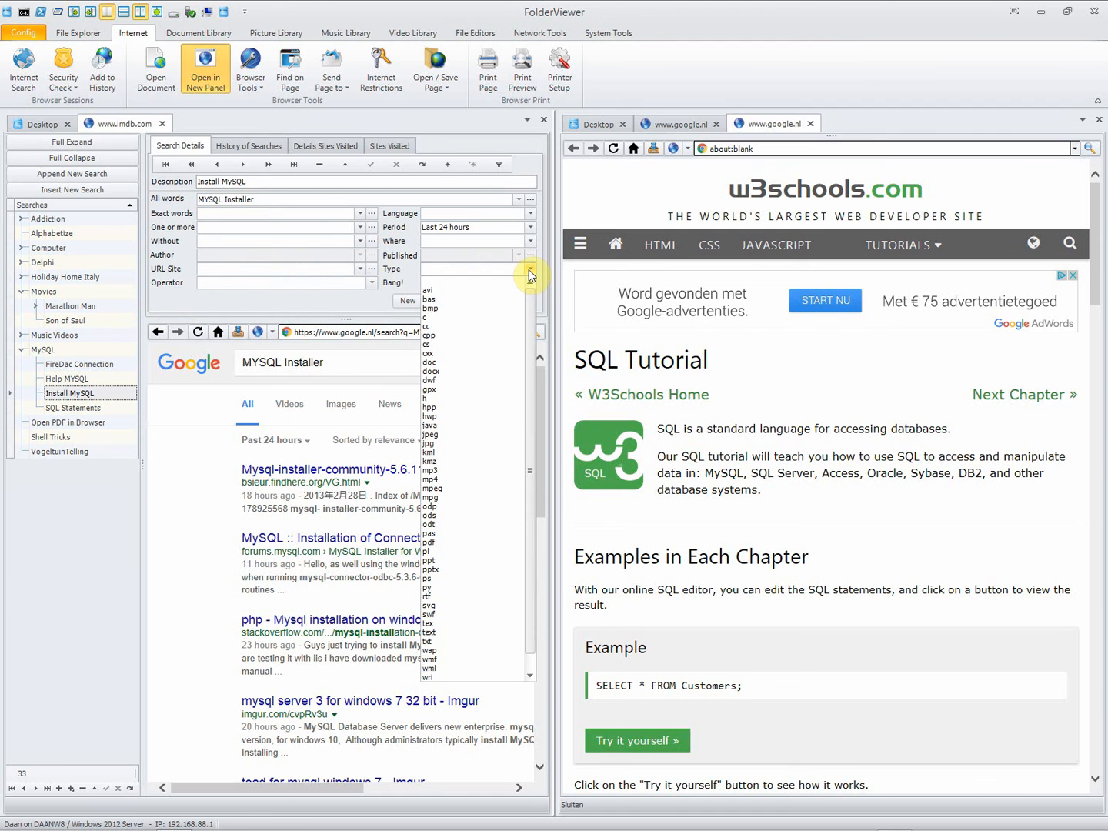
left_click(529, 213)
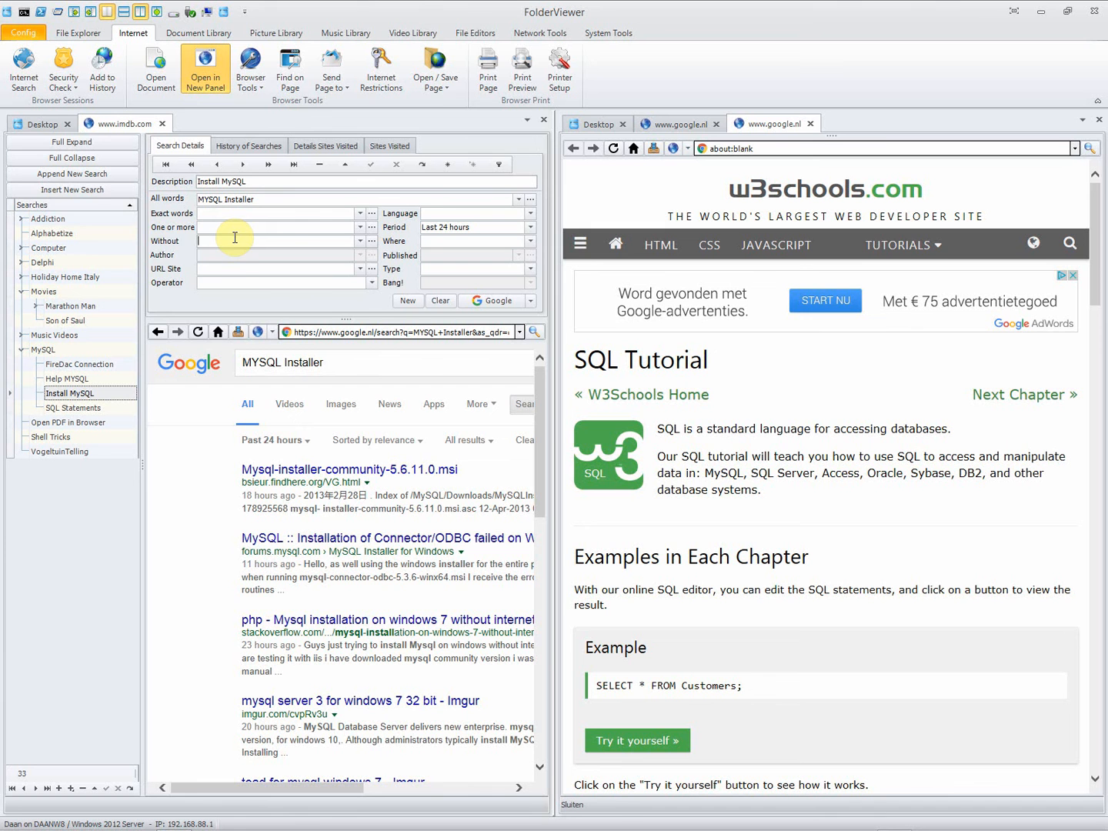
mouse_move(344, 259)
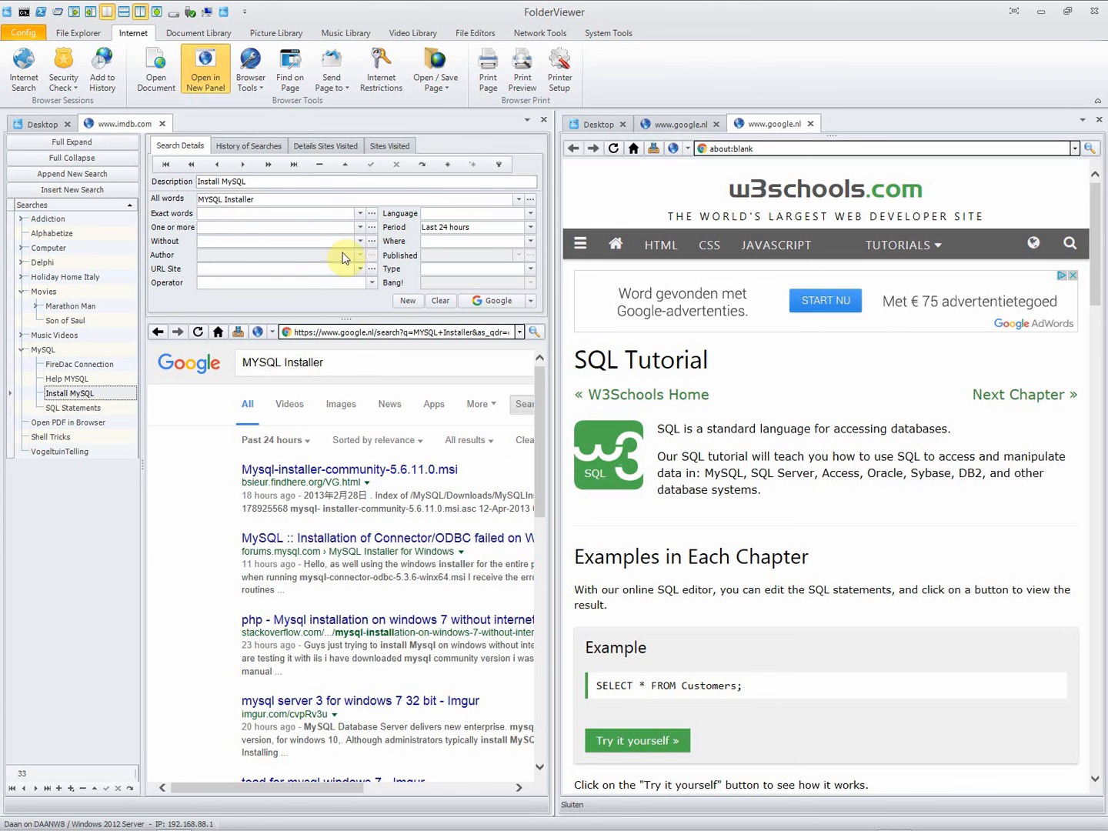
left_click(358, 268)
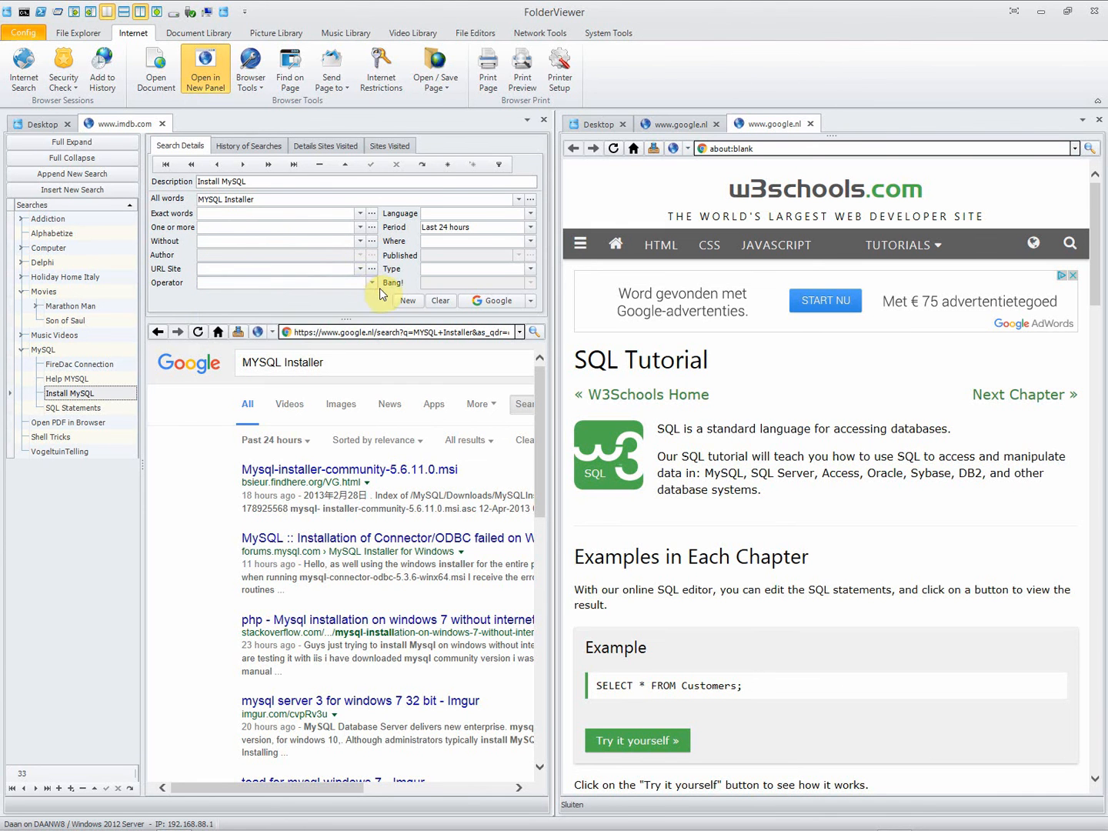
left_click(374, 283)
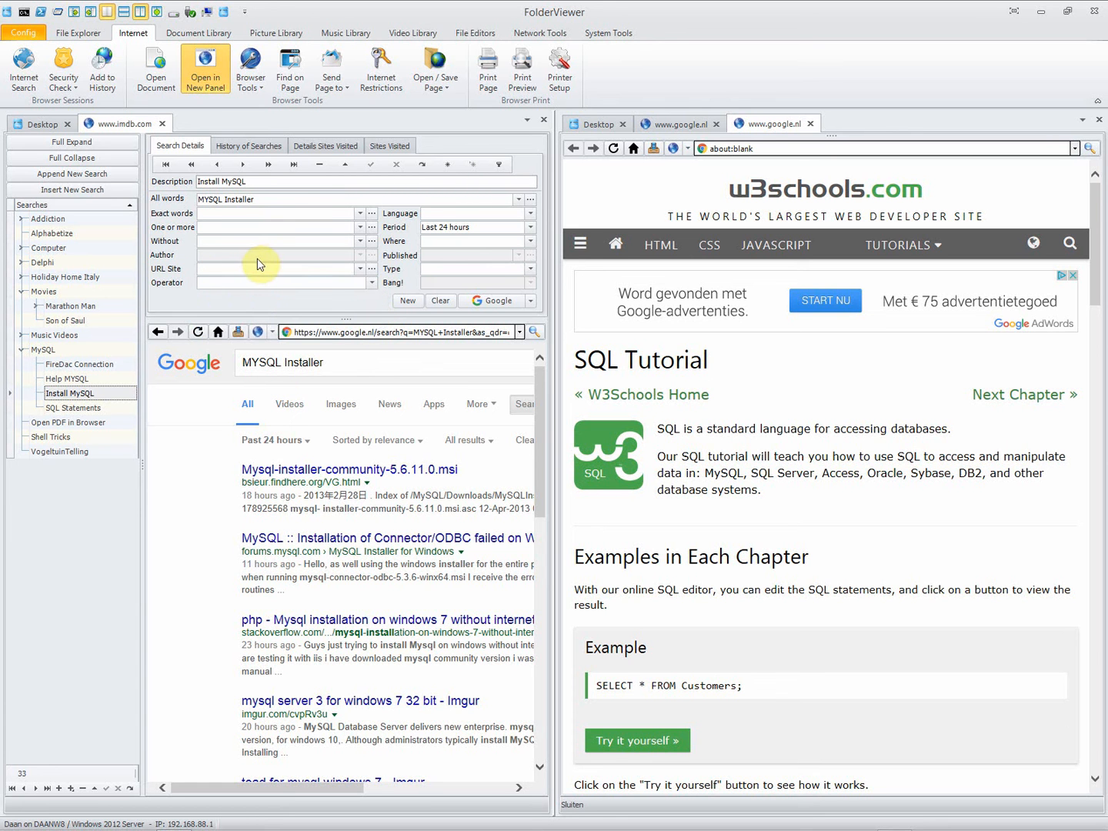
mouse_move(259, 264)
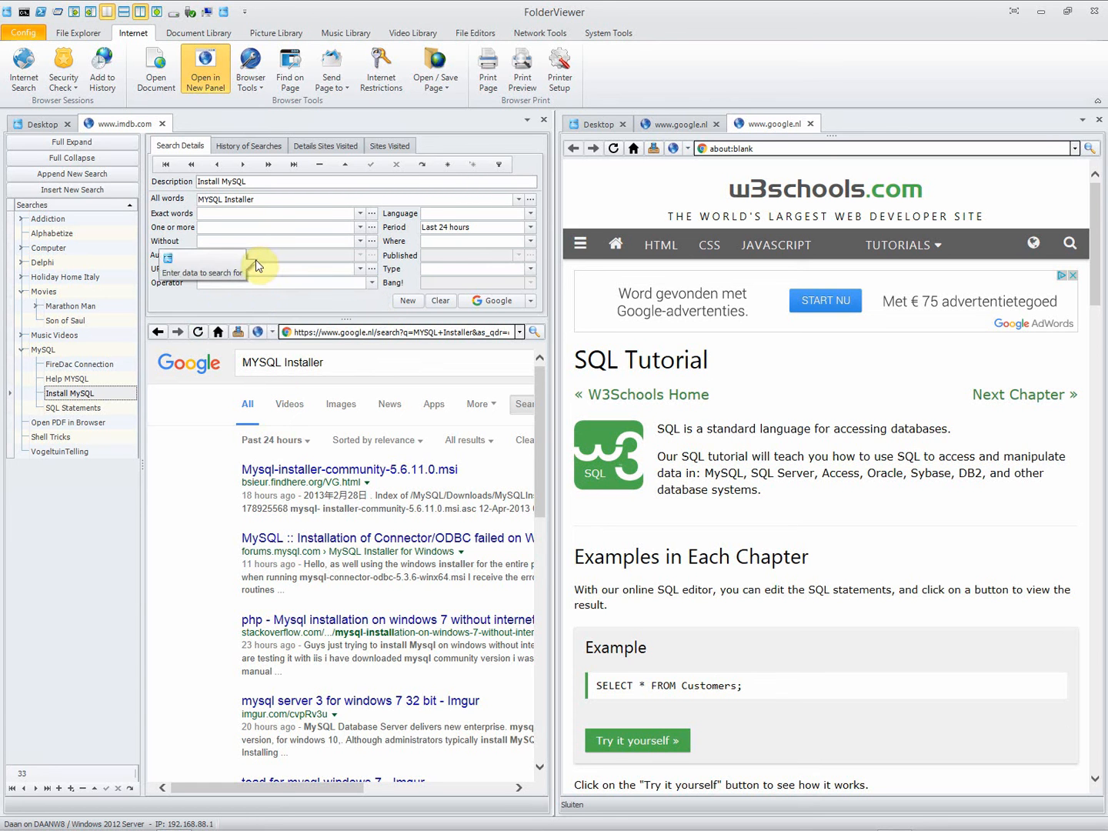
mouse_move(192, 470)
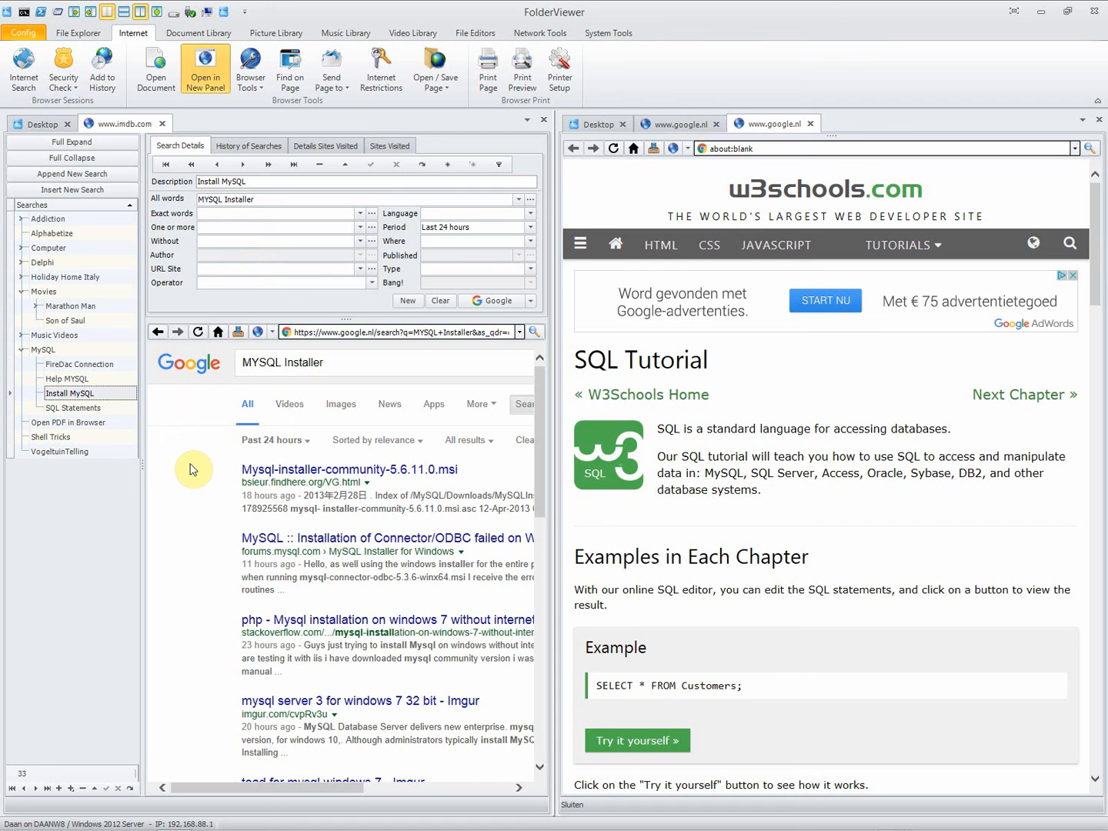
mouse_move(169, 468)
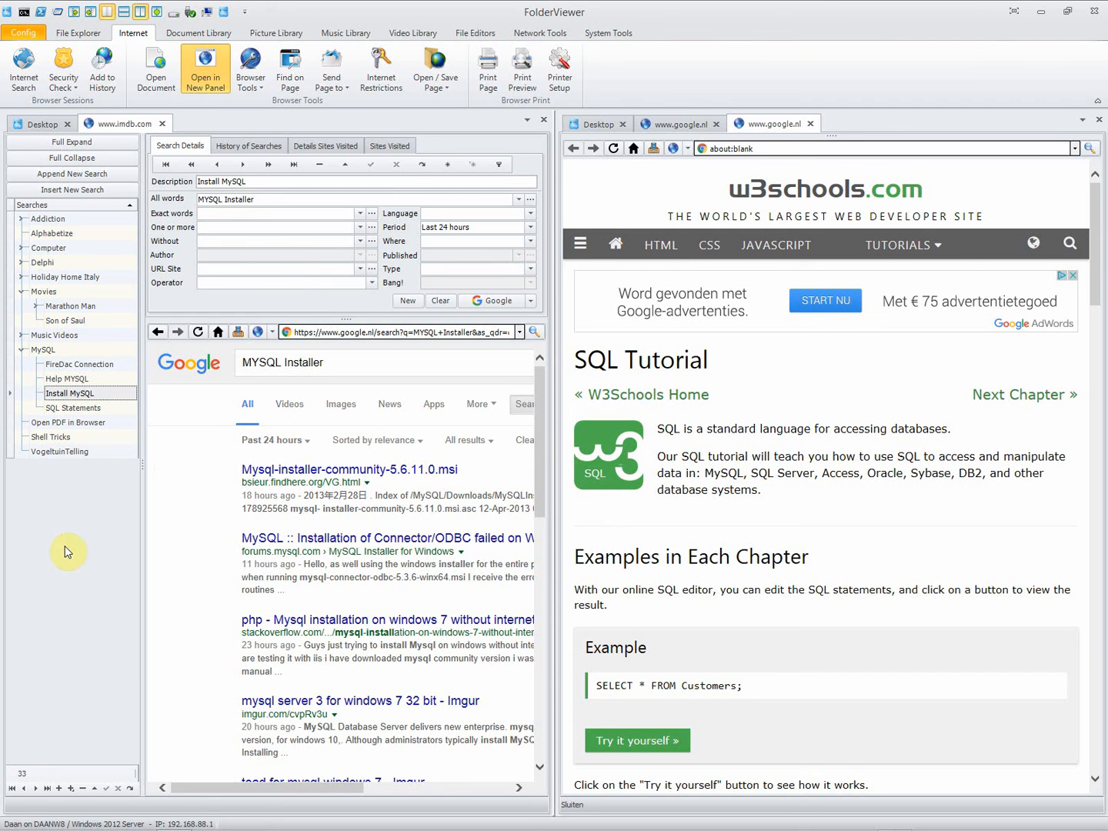
mouse_move(54, 497)
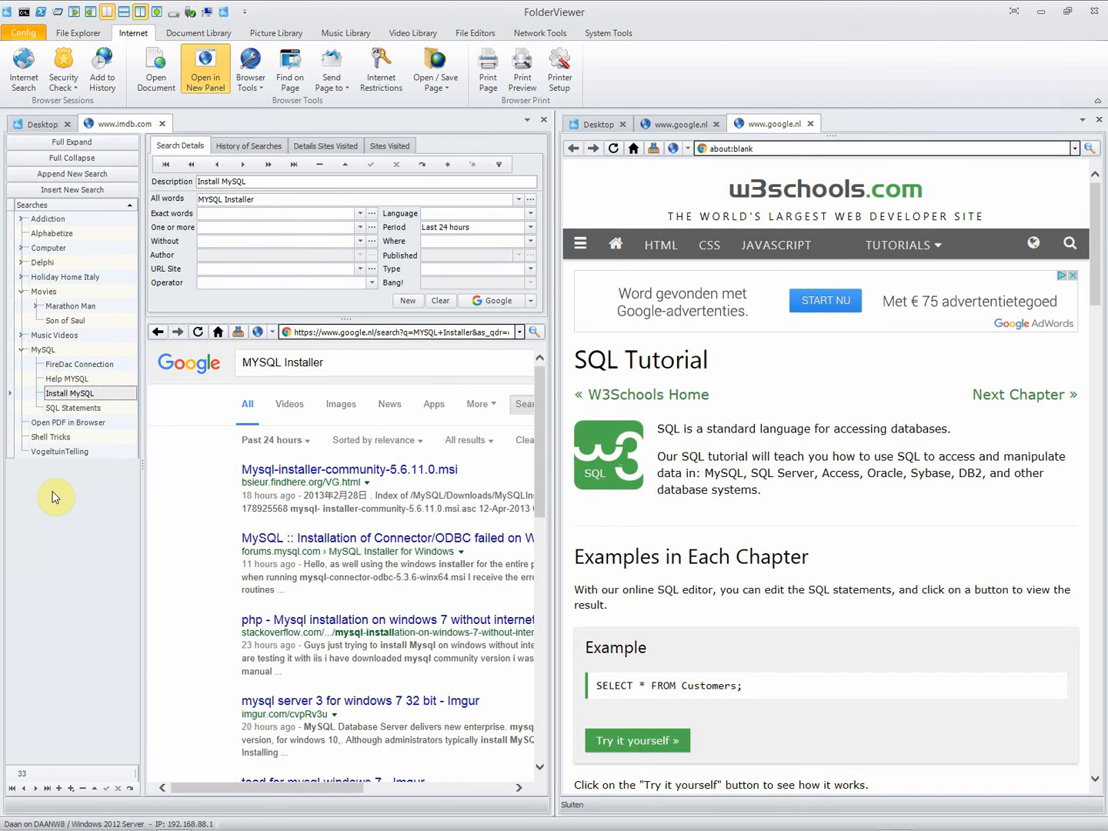
mouse_move(88, 453)
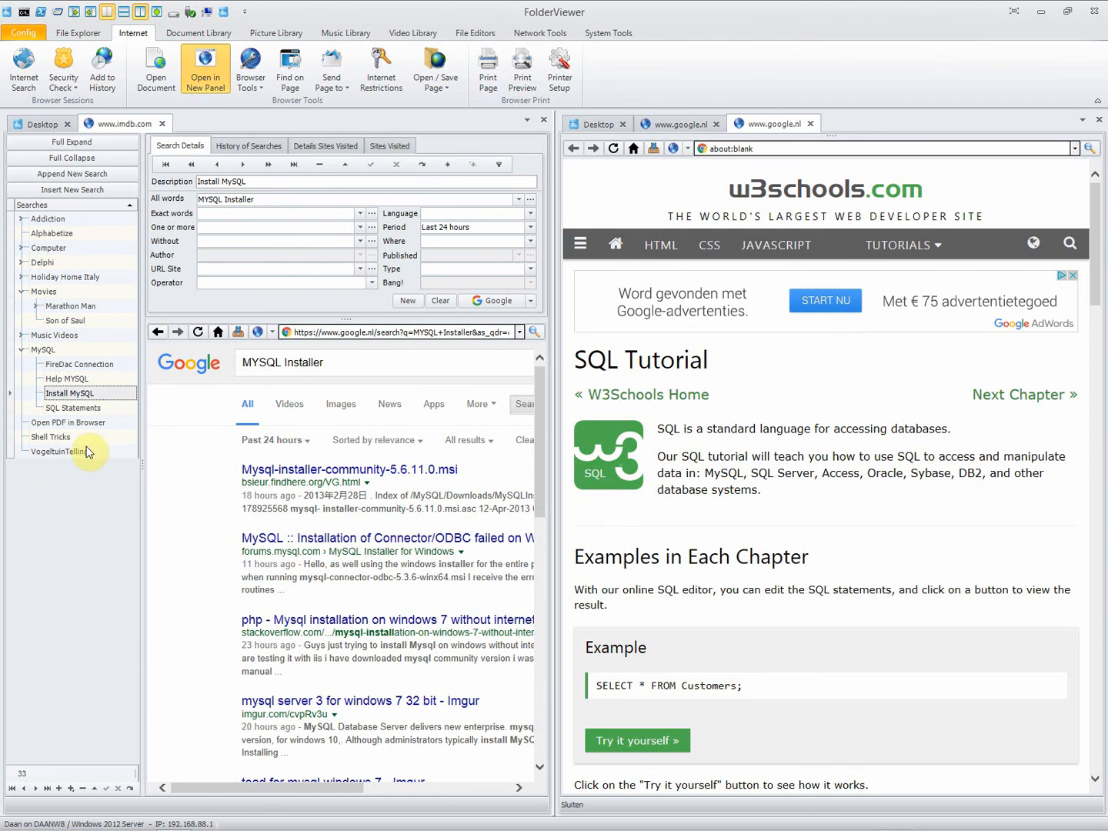
mouse_move(485, 300)
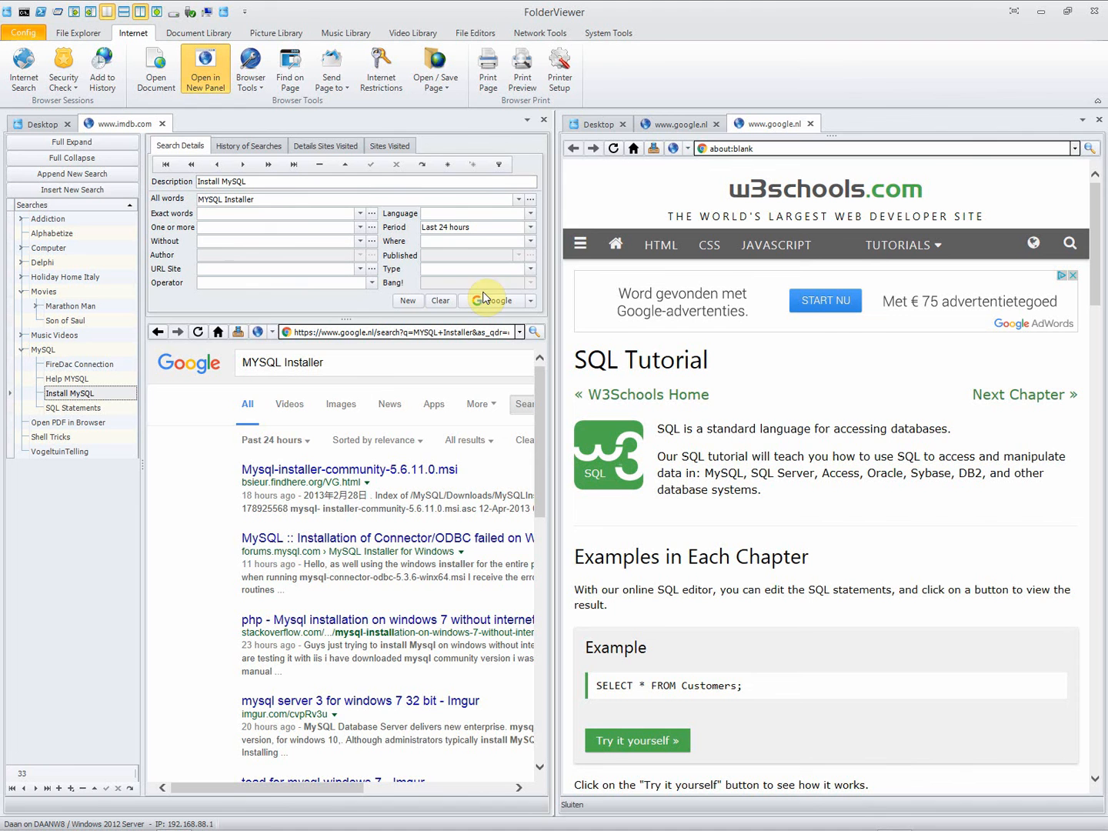
mouse_move(167, 305)
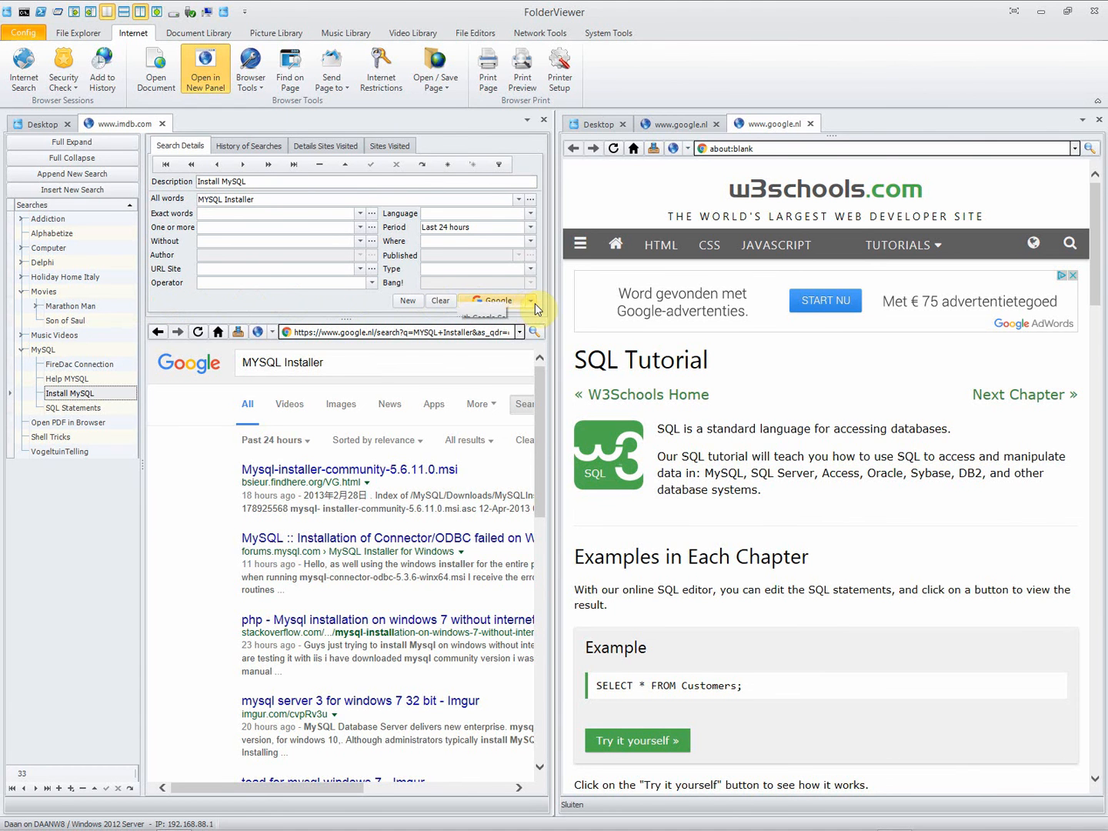
- Review the available search engines, keep Google, and select the Install MySQL saved search
left_click(529, 302)
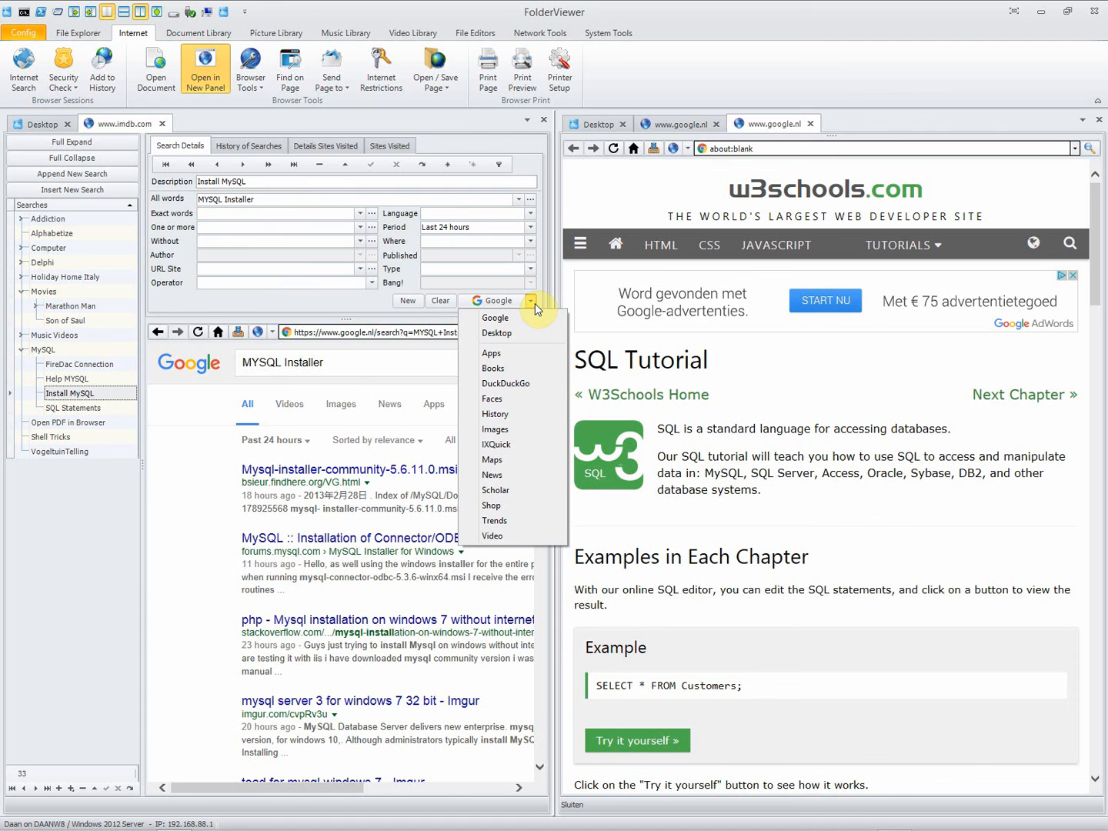
mouse_move(277, 388)
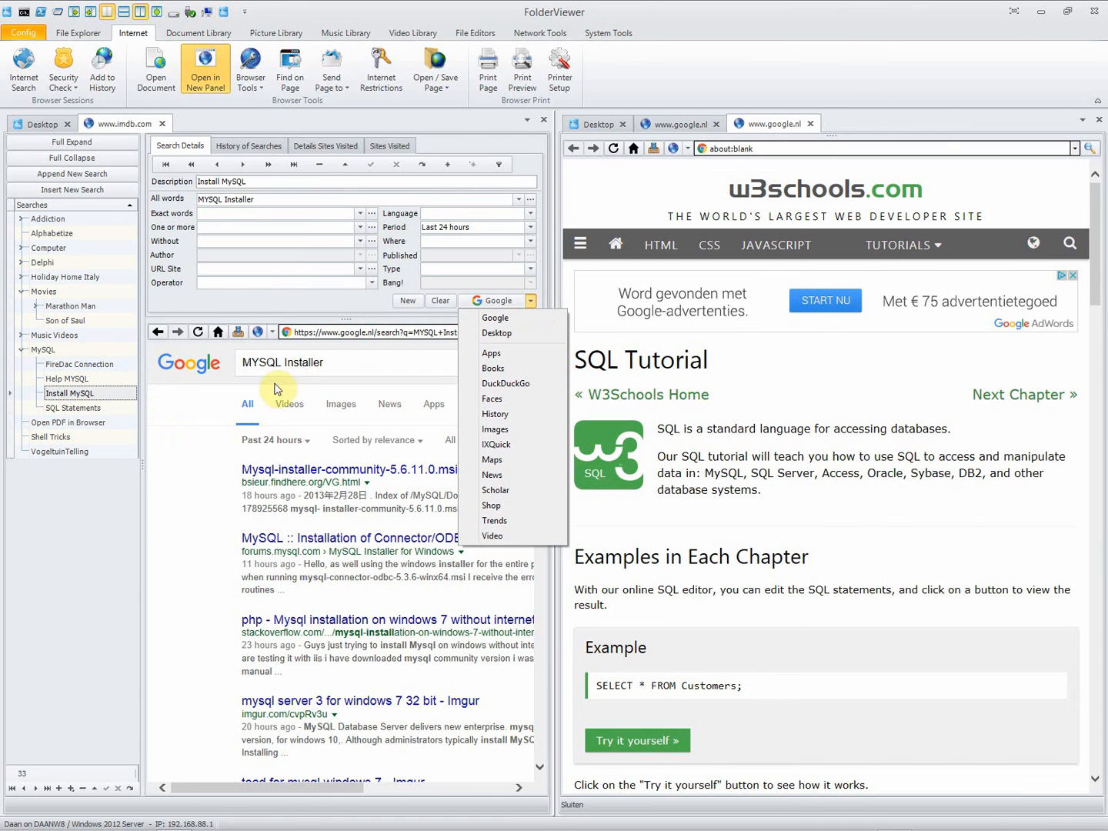
left_click(492, 300)
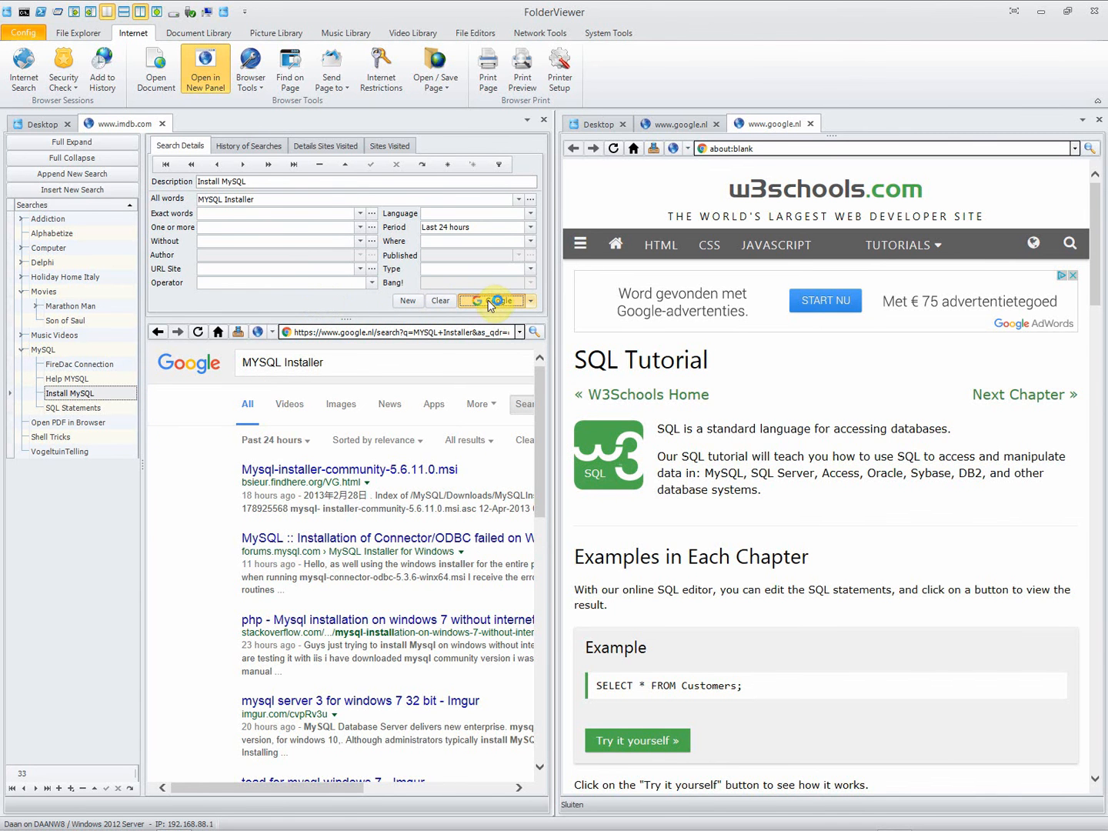
left_click(68, 394)
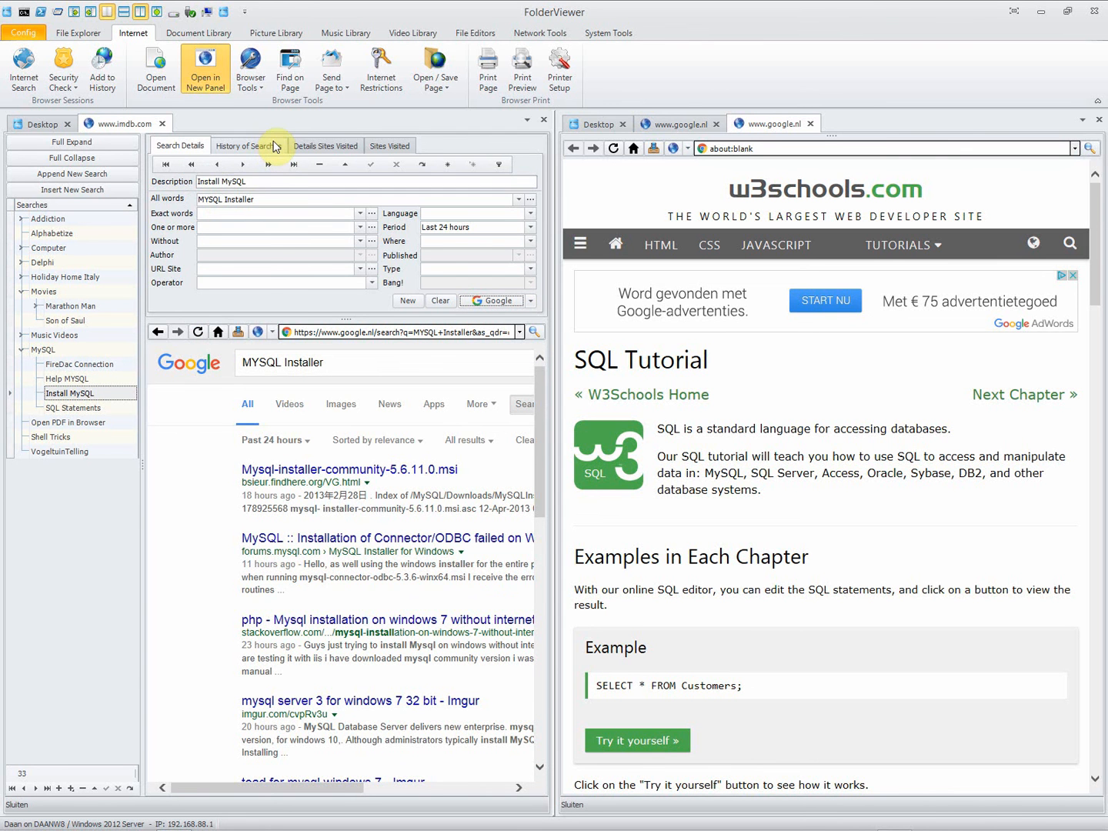
- Filter the search history with 'mare' to reach the Marthe Keller saved search
left_click(248, 144)
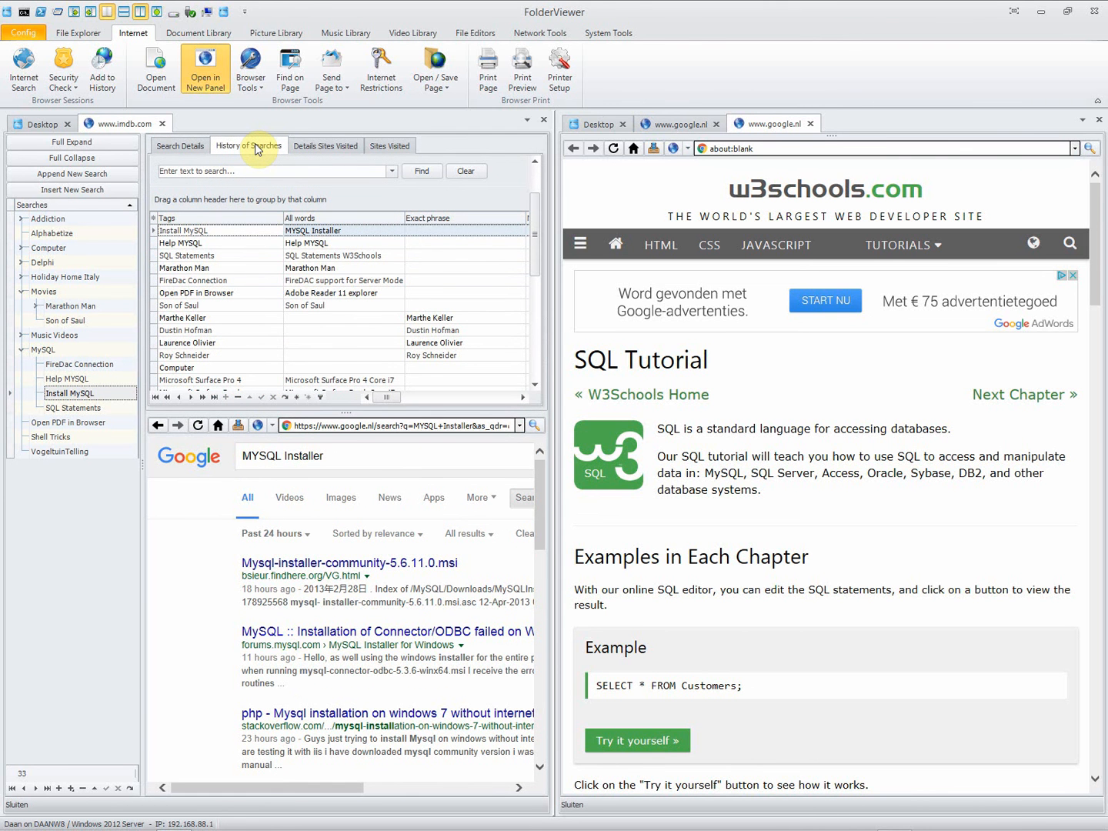
mouse_move(136, 237)
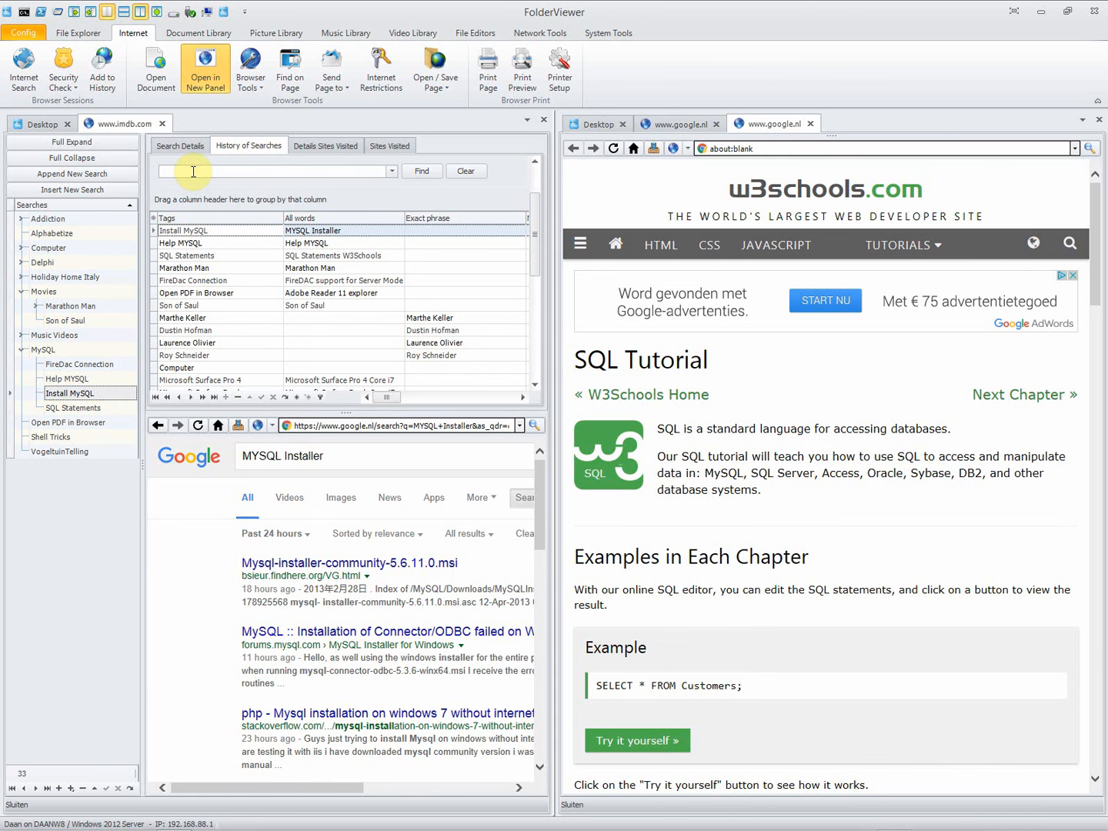
type("marth")
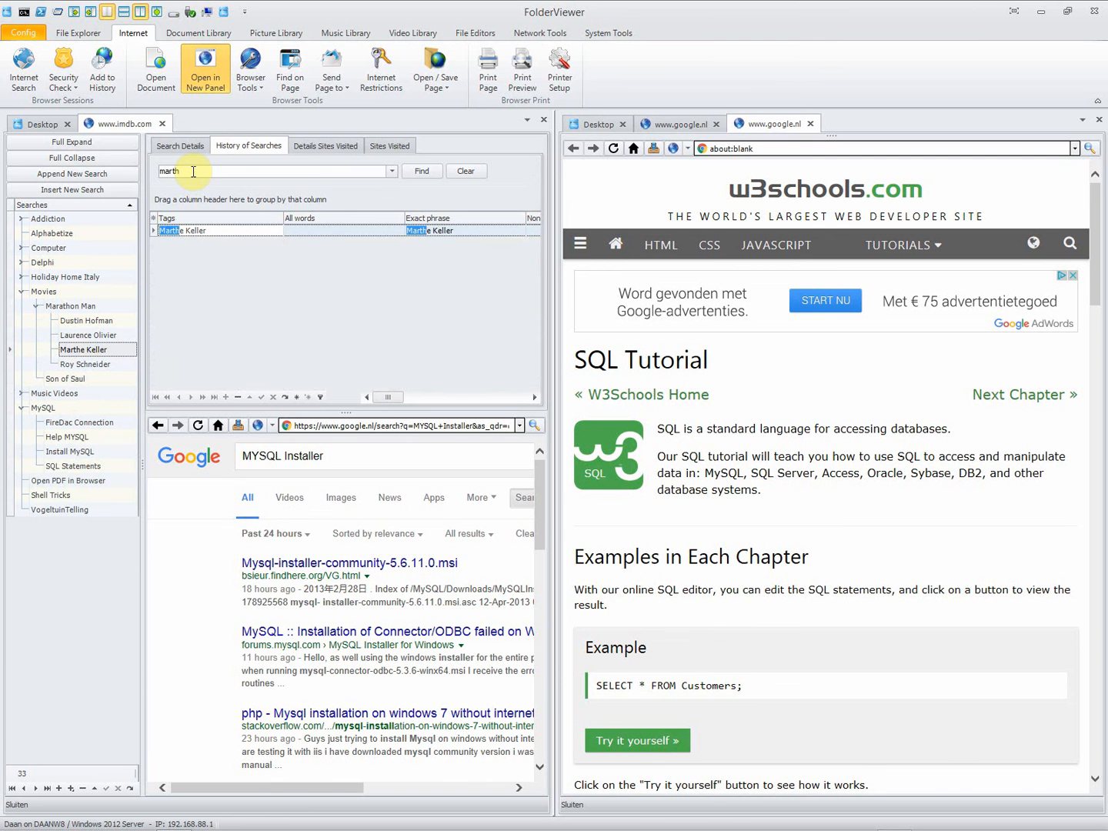
type("e")
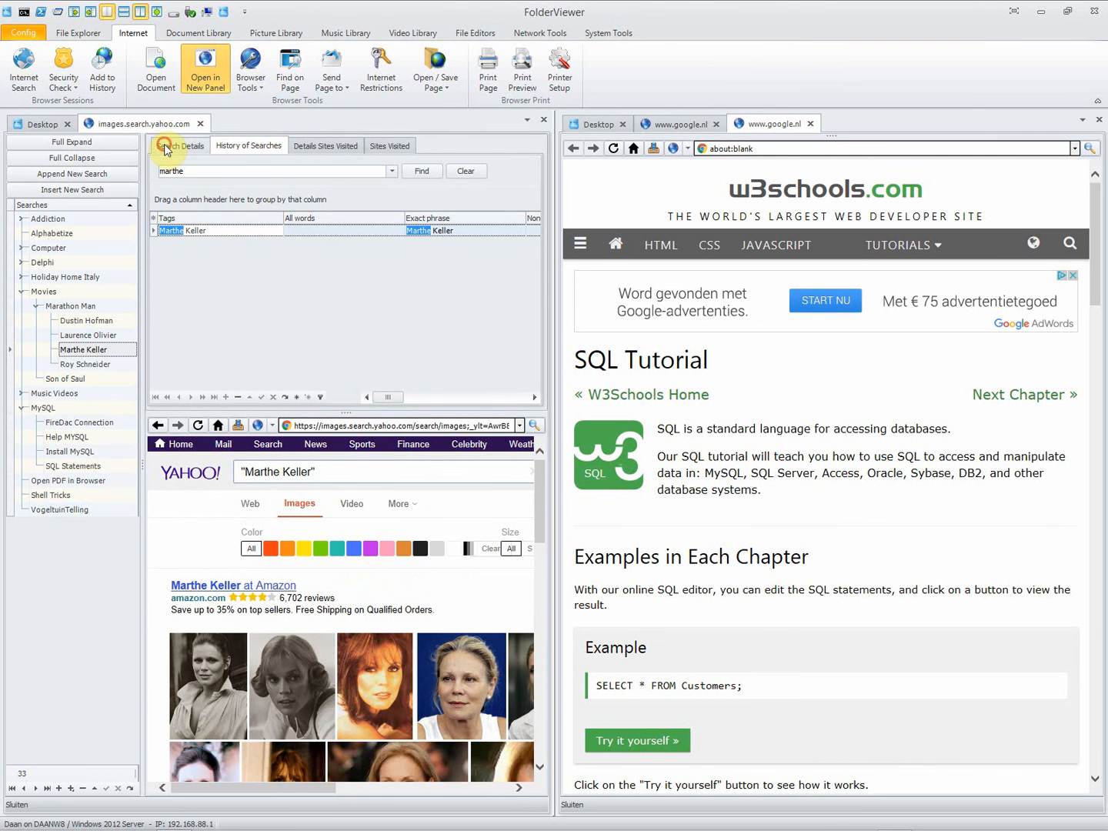
- Return to the Marthe Keller search details with Yahoo as the engine
left_click(180, 144)
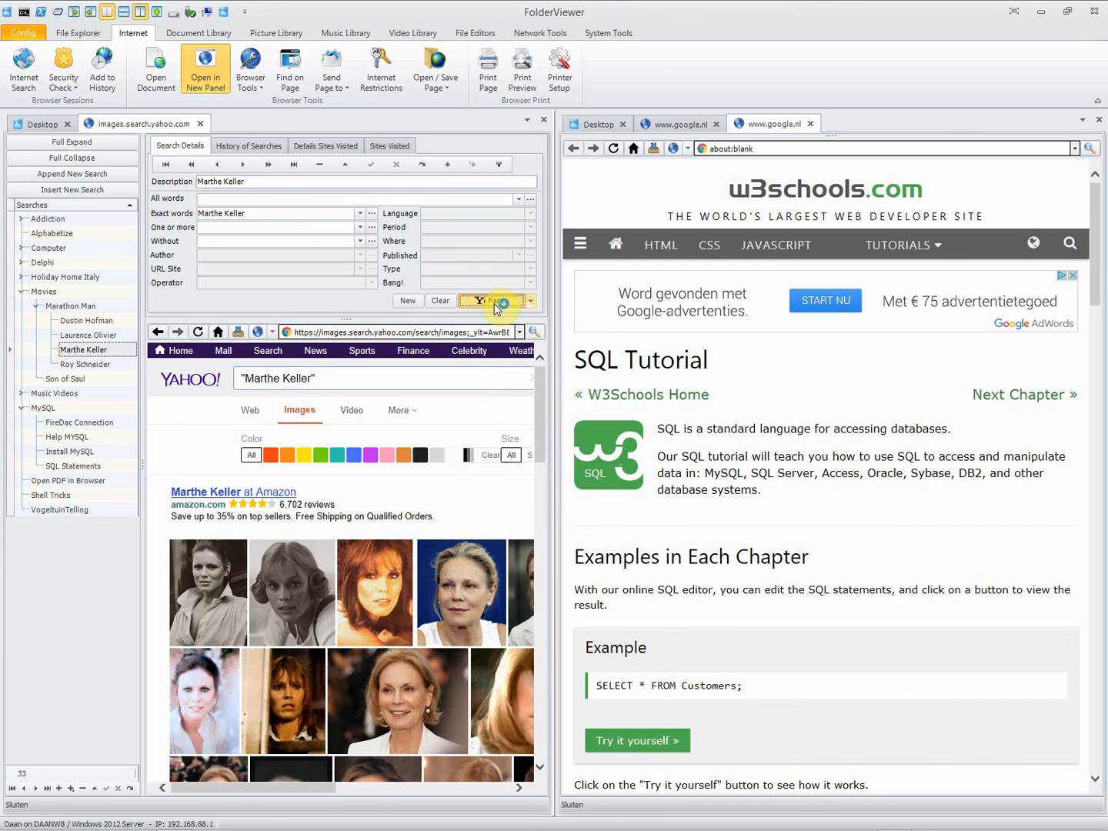
mouse_move(277, 316)
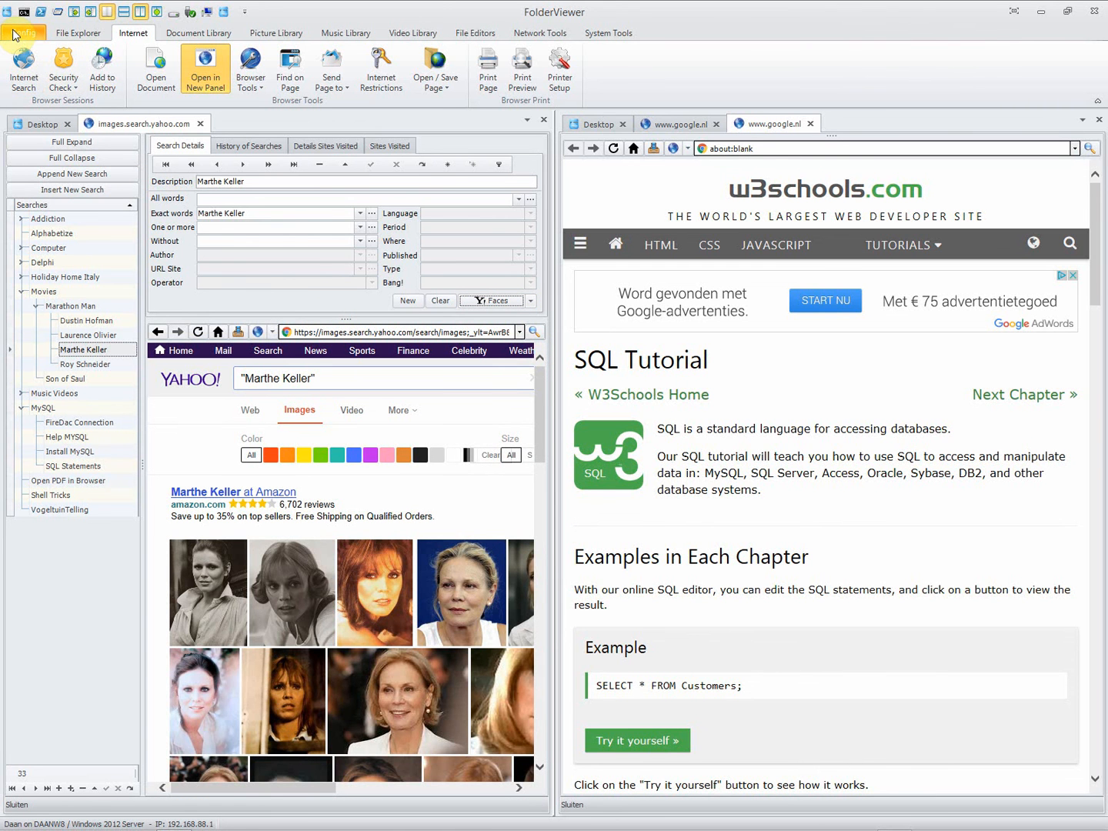
left_click(23, 33)
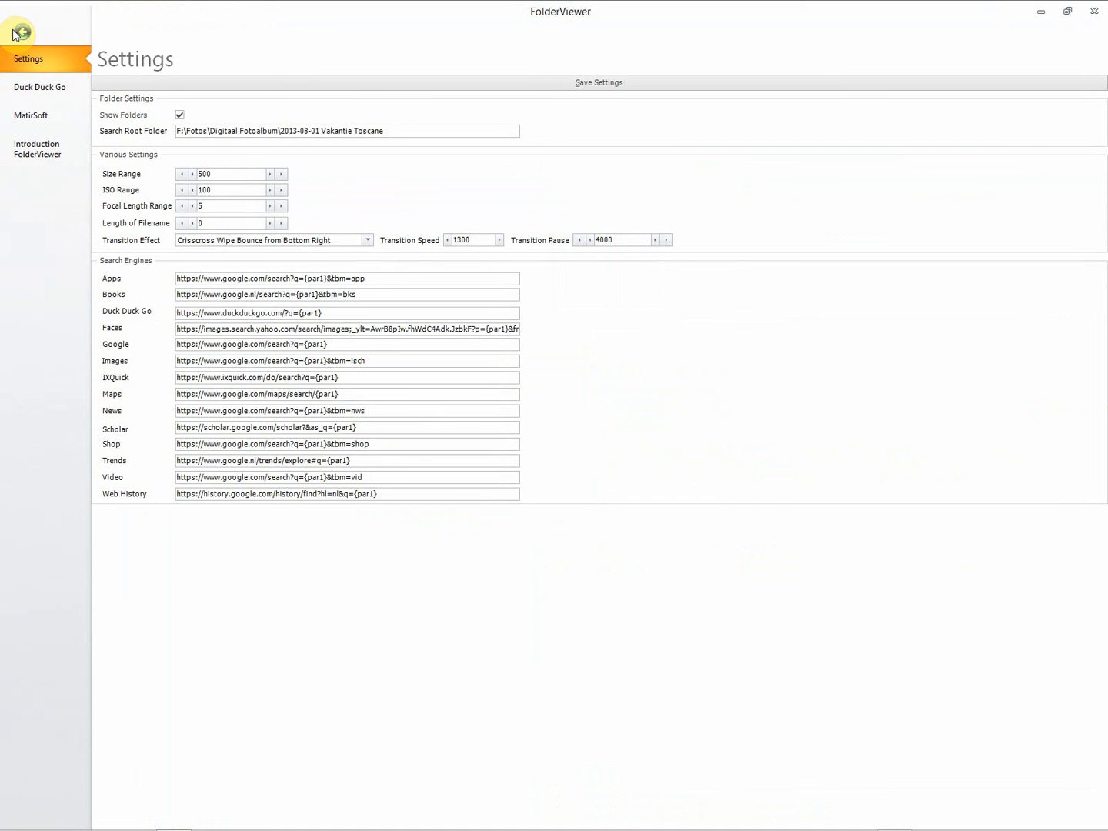
mouse_move(68, 404)
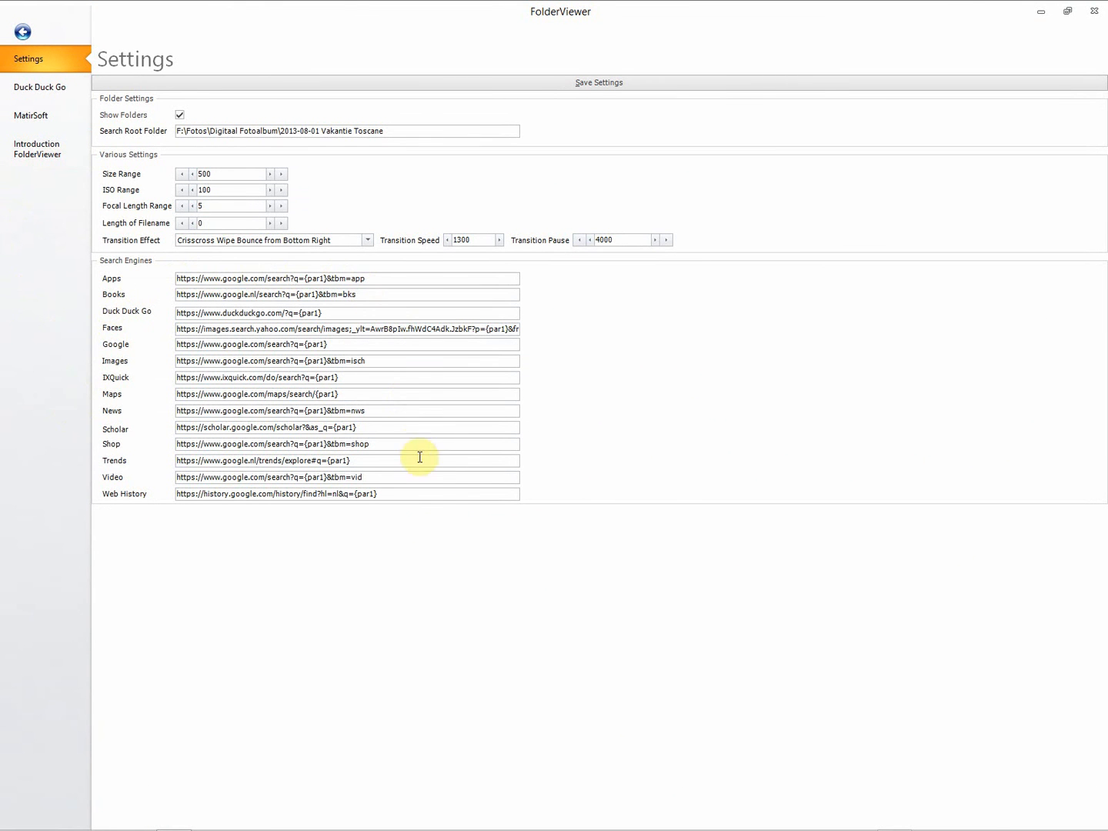
mouse_move(178, 512)
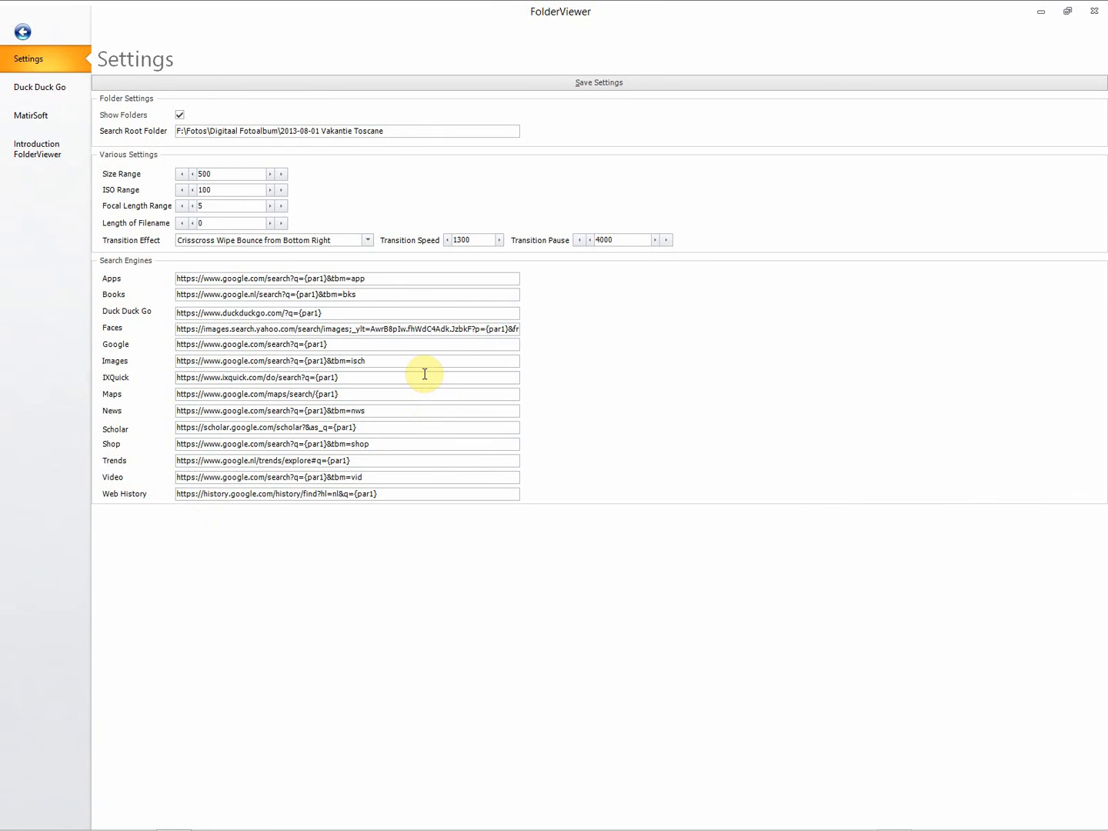
mouse_move(414, 377)
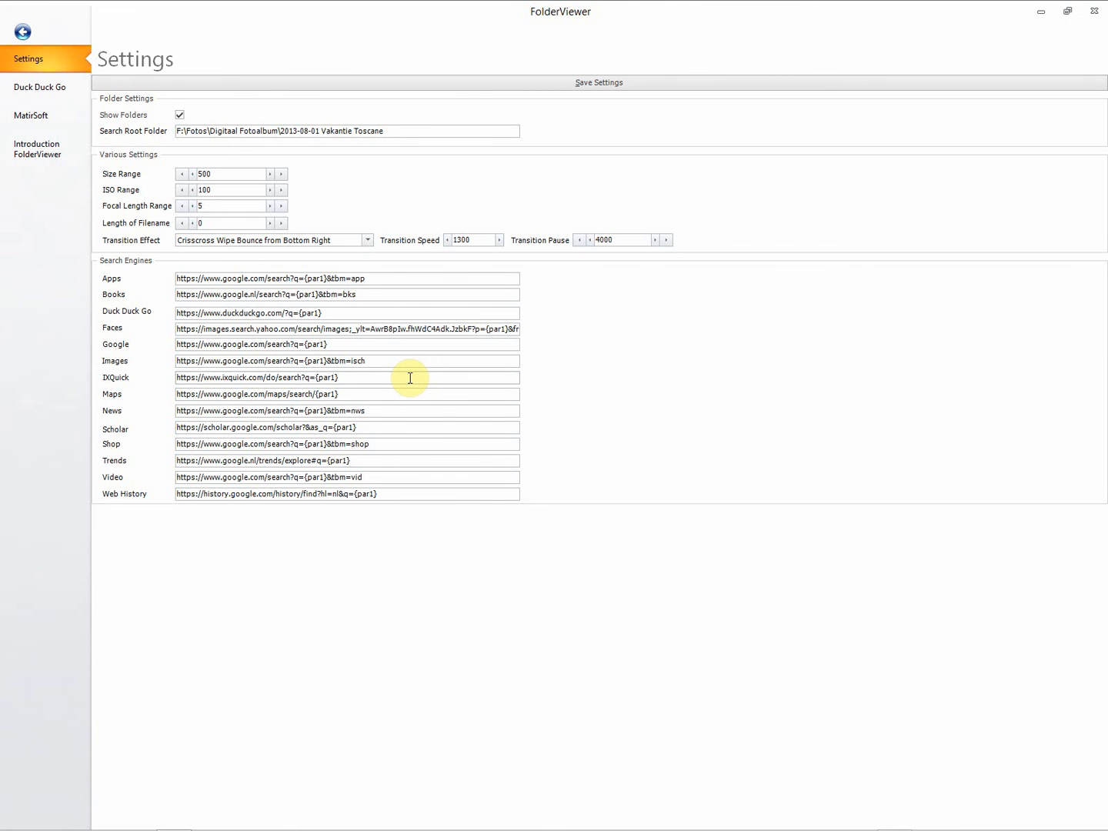
mouse_move(419, 379)
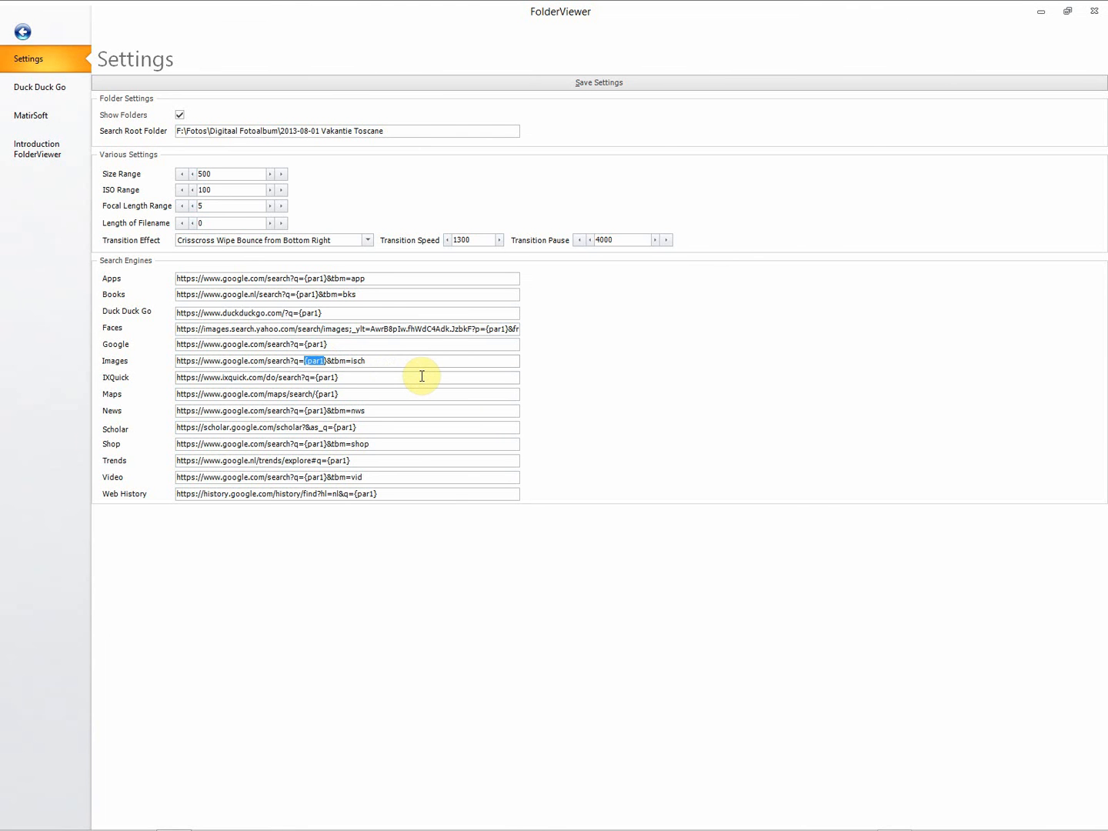
mouse_move(416, 375)
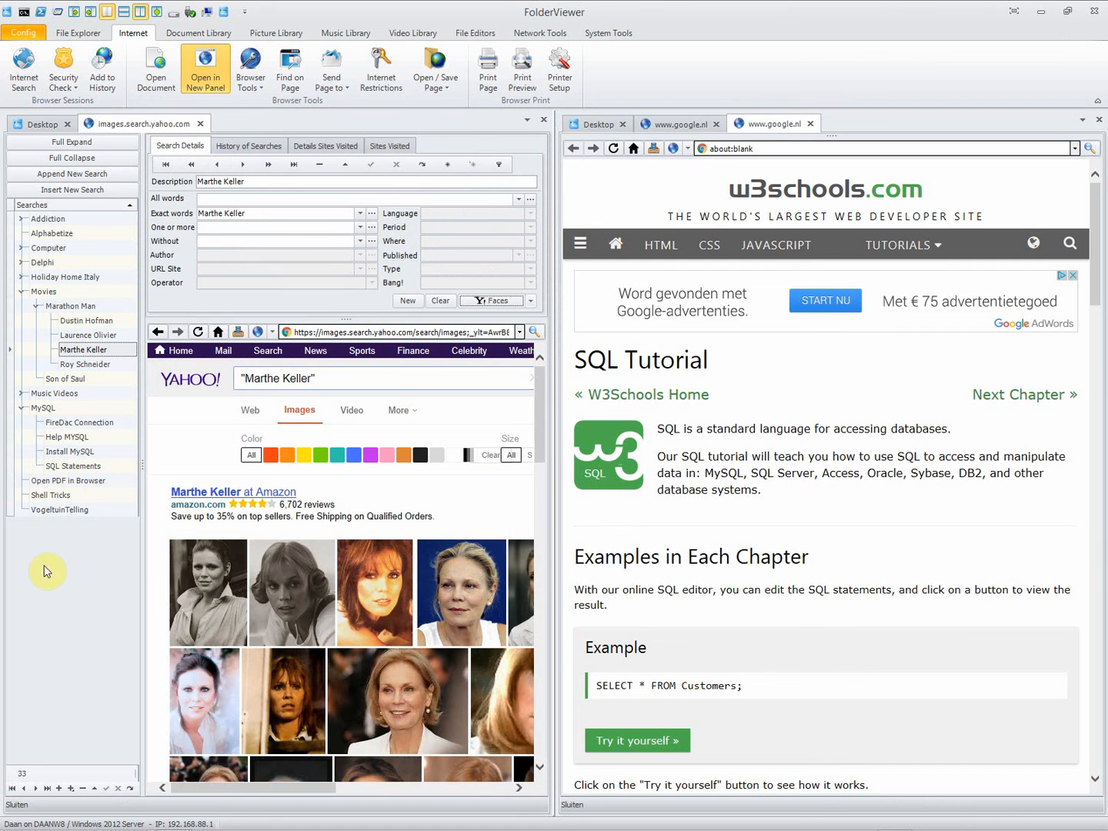
left_click(528, 300)
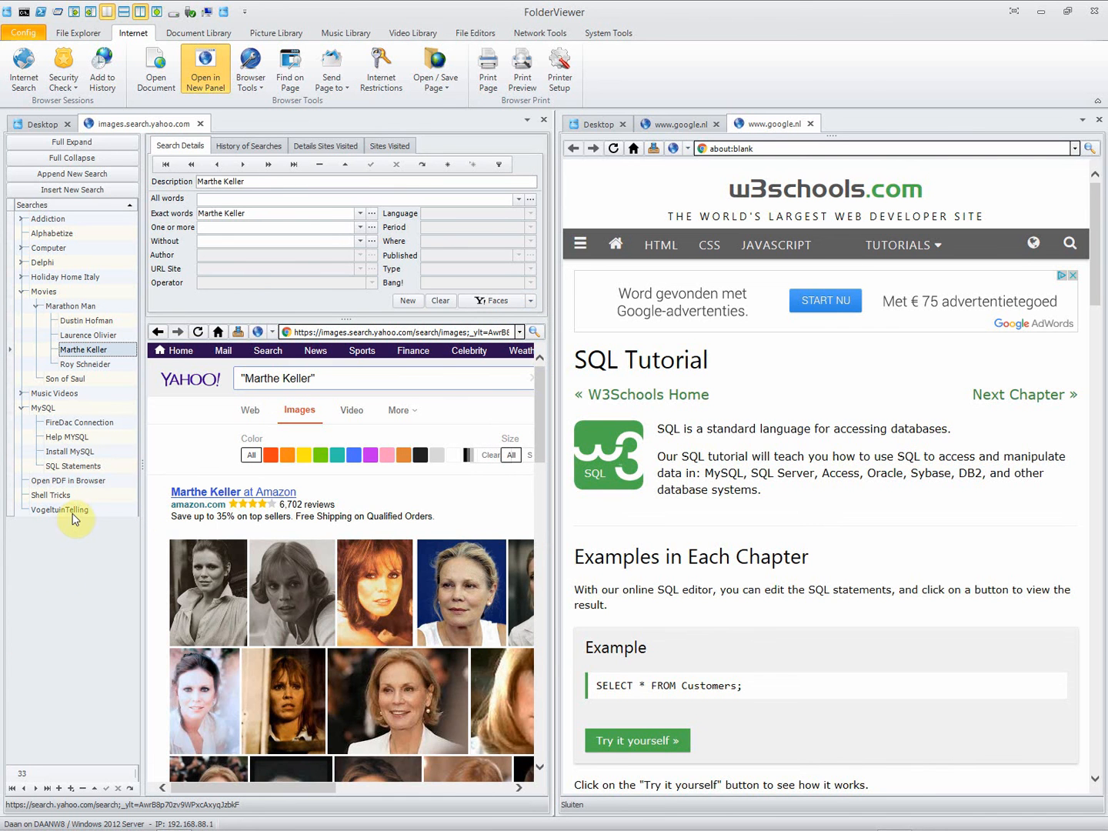
mouse_move(72, 526)
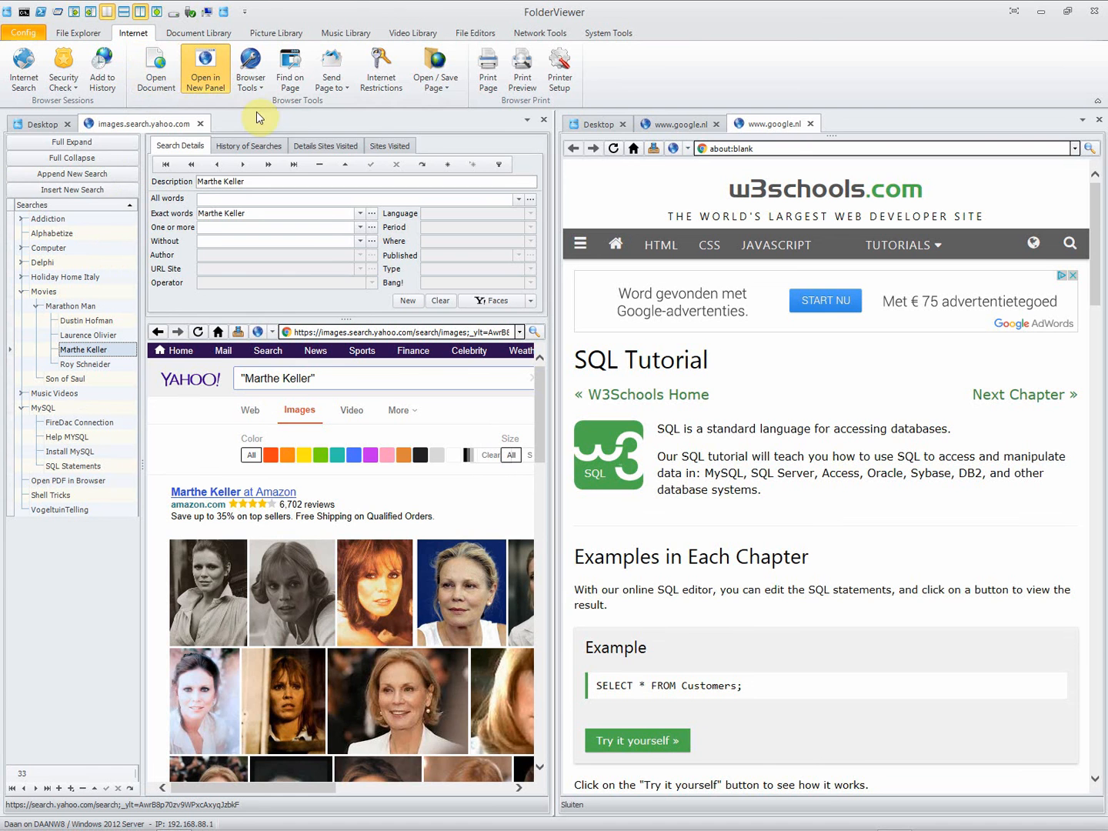
mouse_move(388, 117)
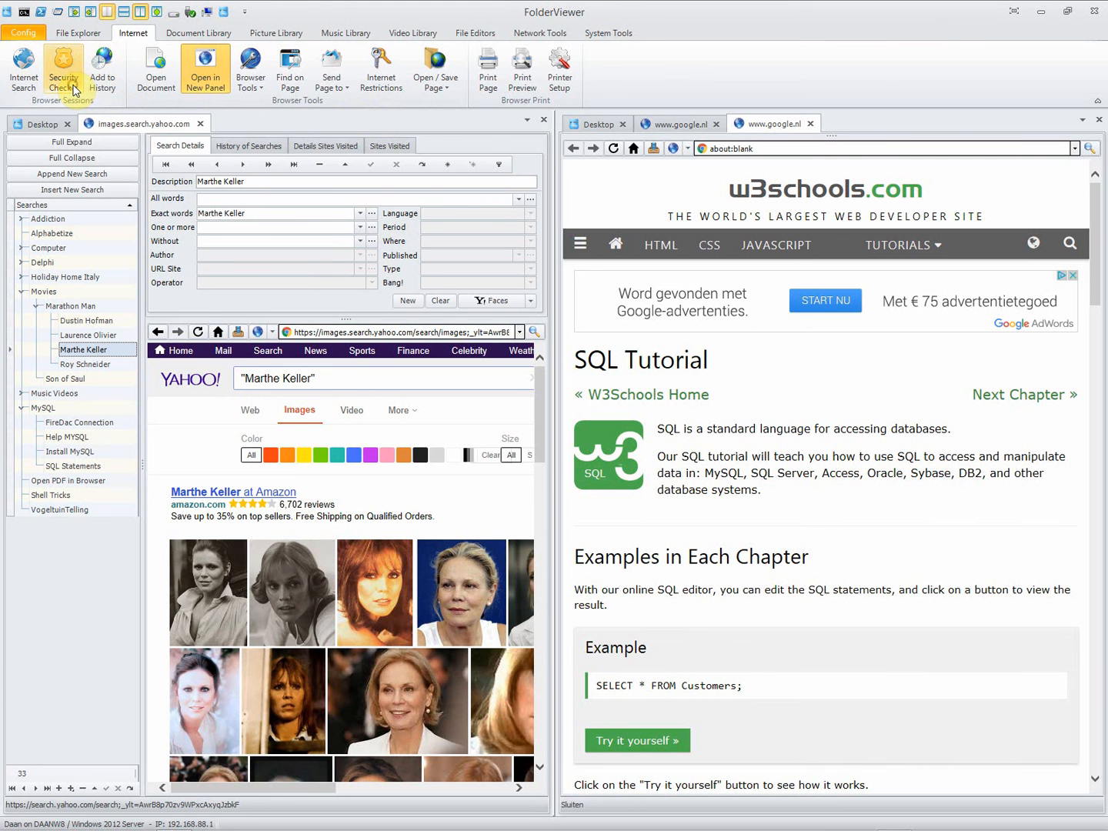
- Choose a Security Check service so the Web Site to Check prompt appears
left_click(63, 67)
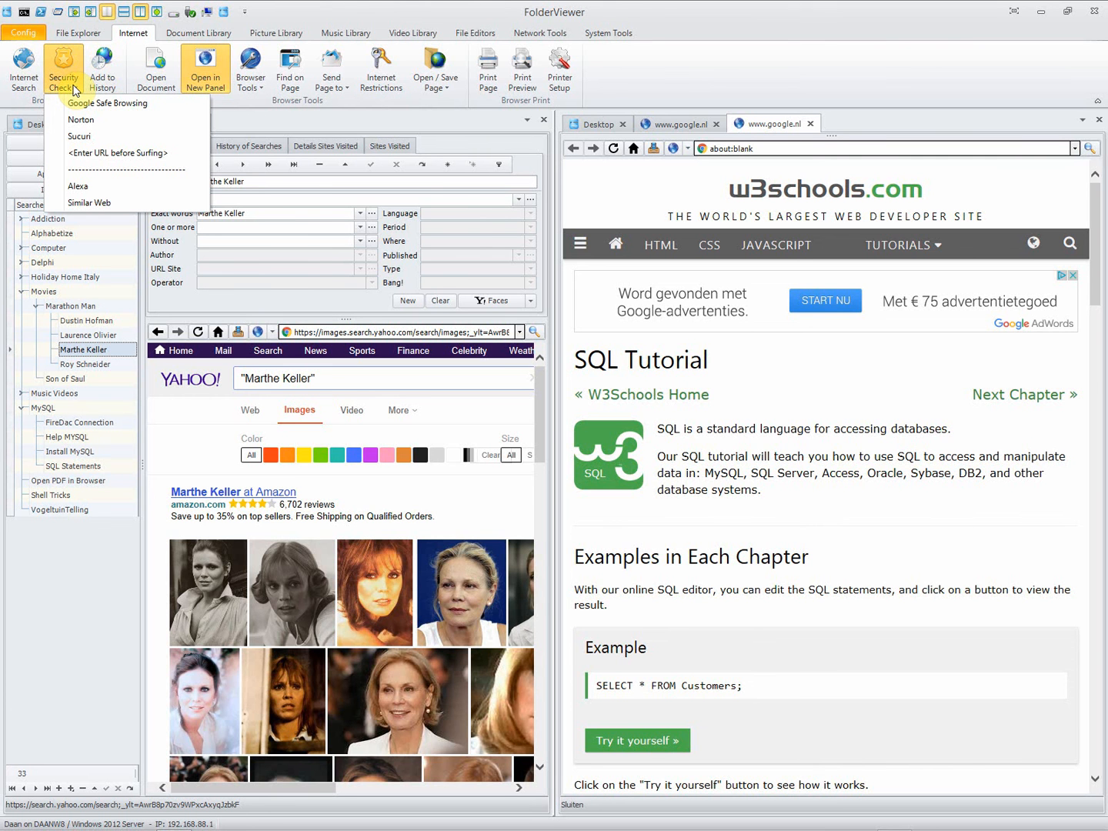
mouse_move(80, 120)
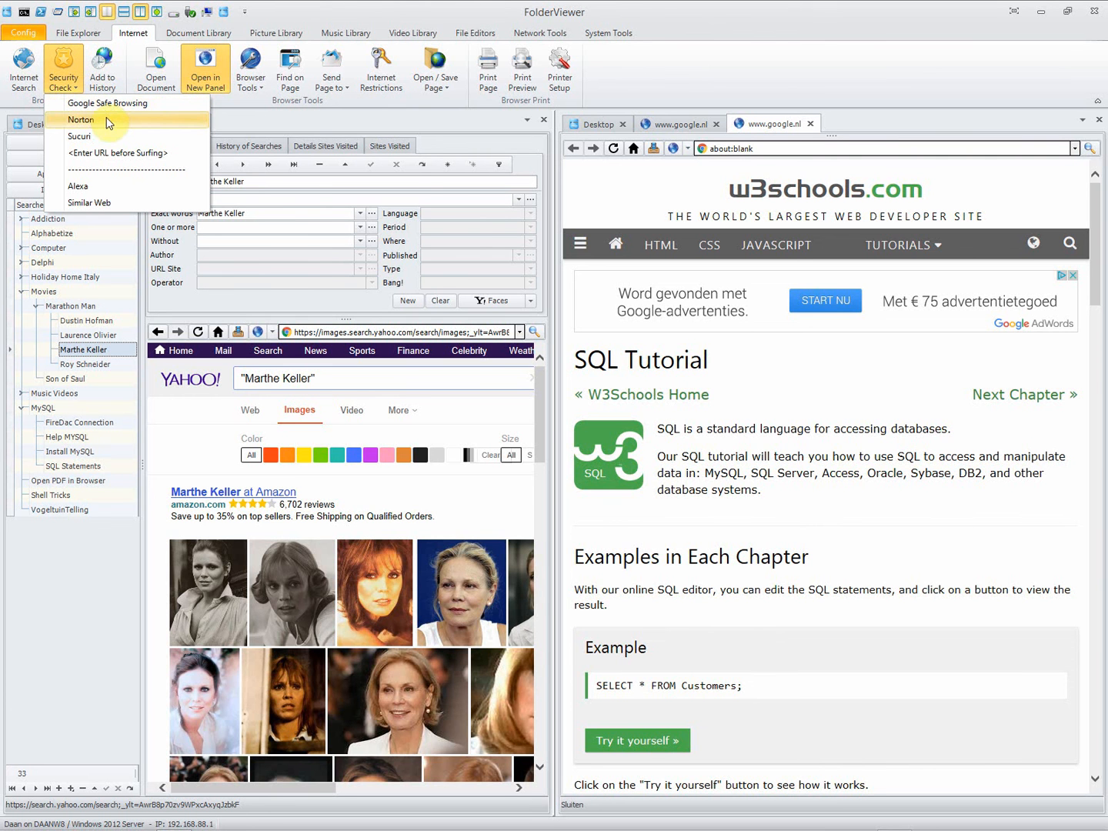
mouse_move(113, 143)
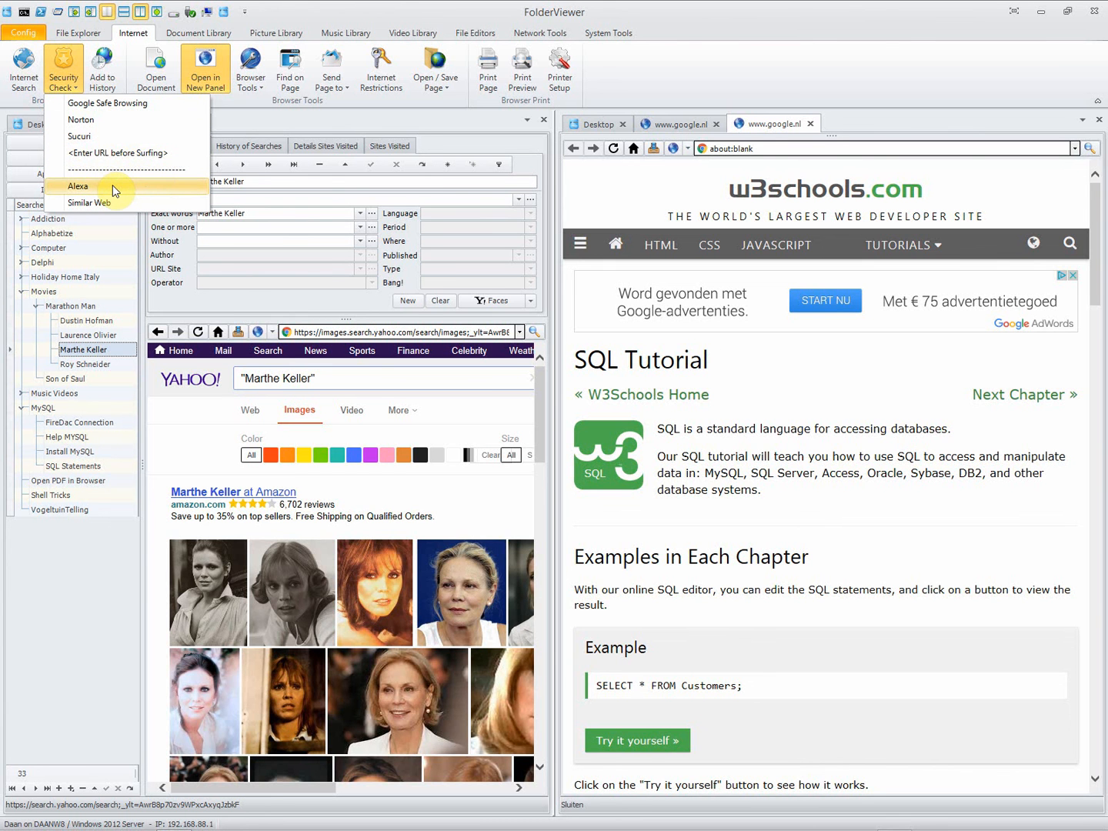
mouse_move(114, 203)
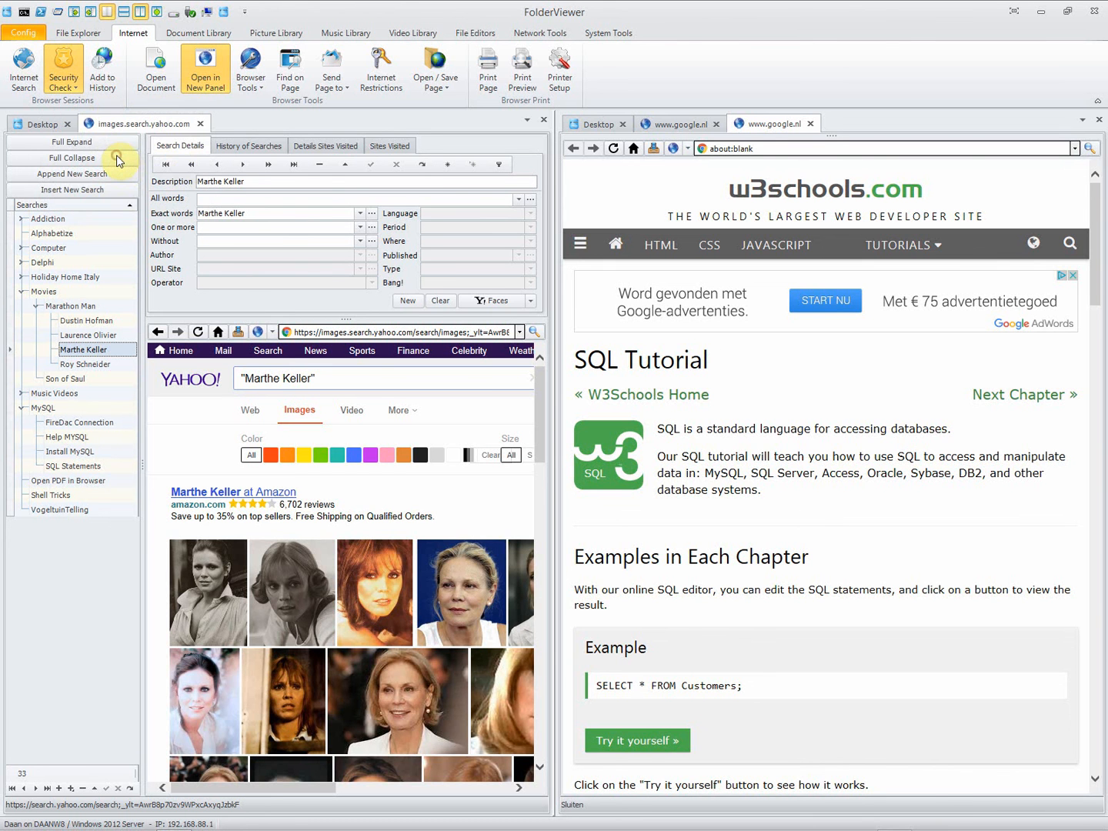
left_click(63, 68)
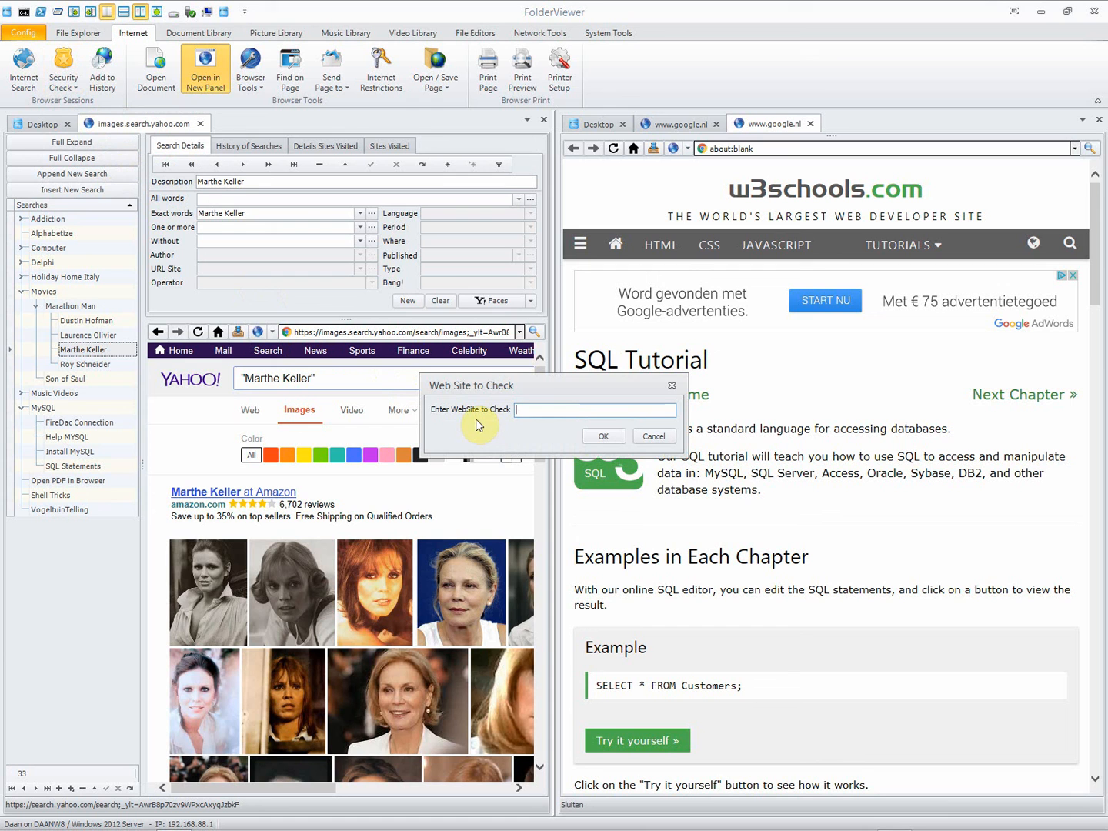